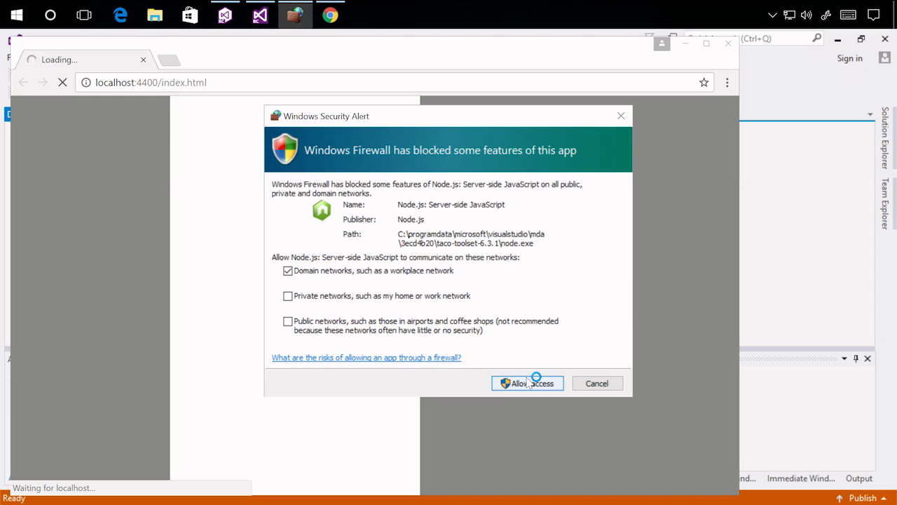
# - Allow Node.js access in the Windows Security Alert so the Chrome simulator loads the app
pyautogui.click(526, 383)
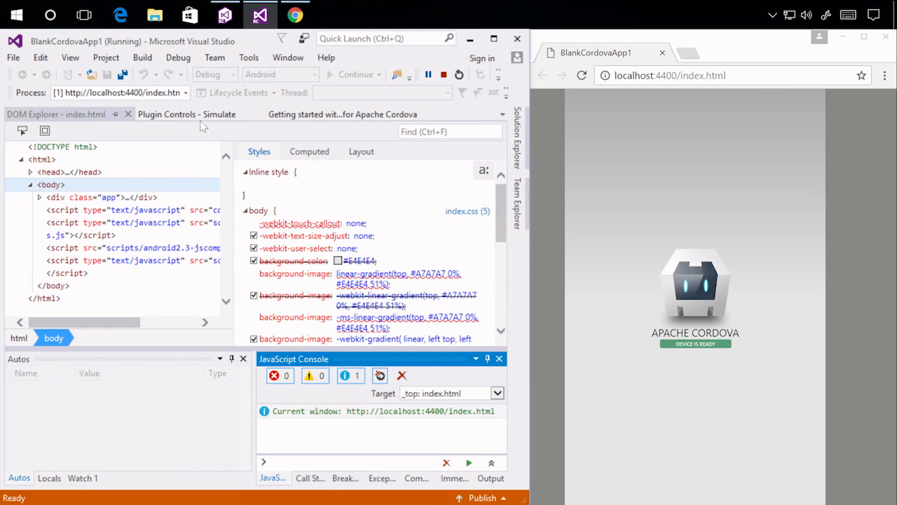
# - Open Plugin Controls - Simulate, keep Nexus 7 as the device, and scroll the panels
pyautogui.click(187, 113)
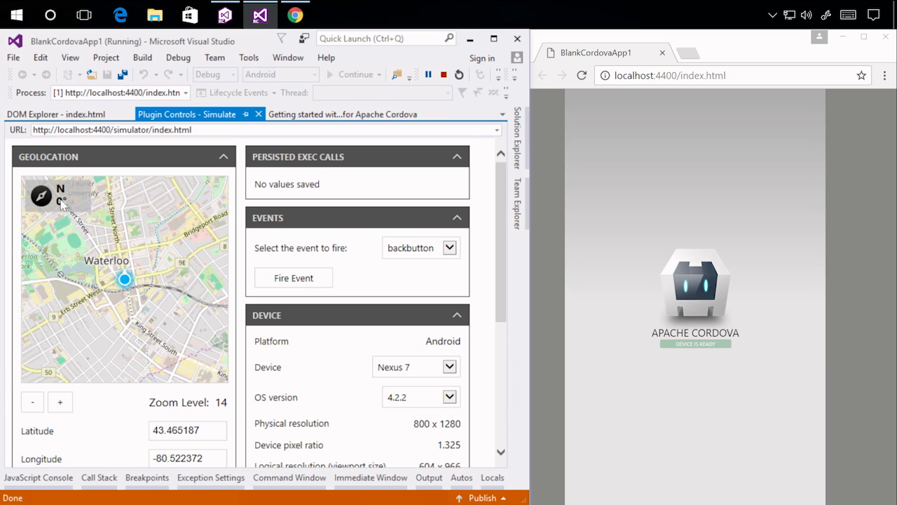
pyautogui.moveTo(244, 243)
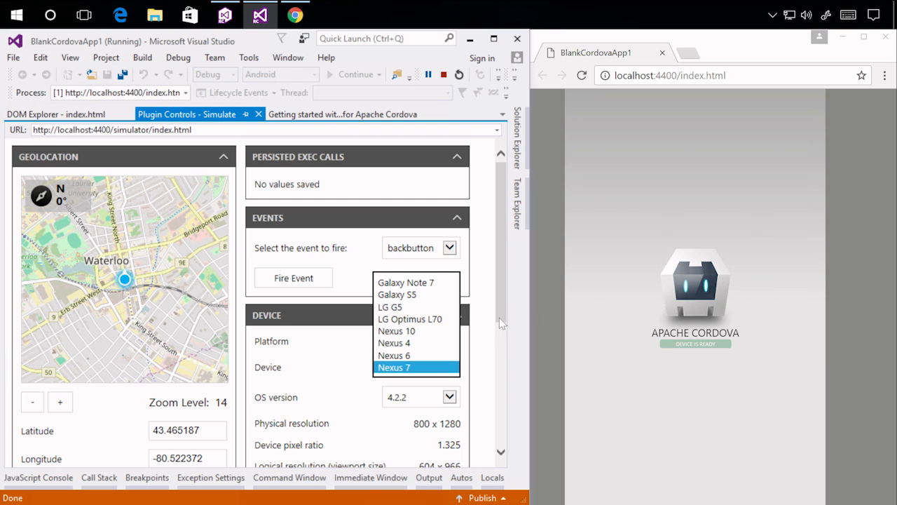
pyautogui.click(395, 367)
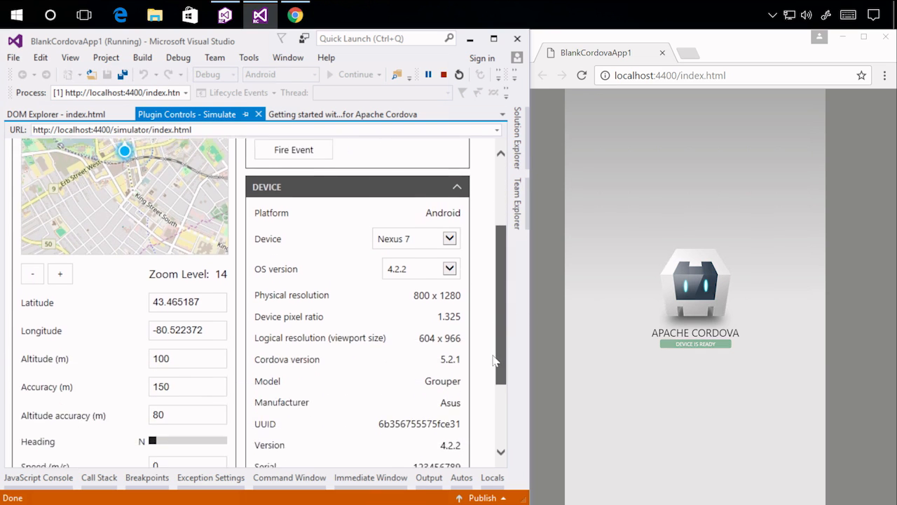
pyautogui.scroll(3)
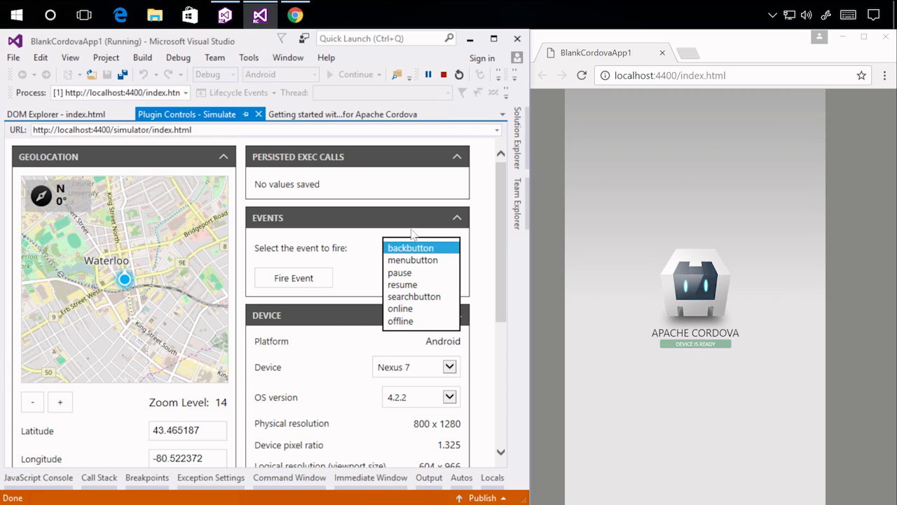
pyautogui.moveTo(309, 238)
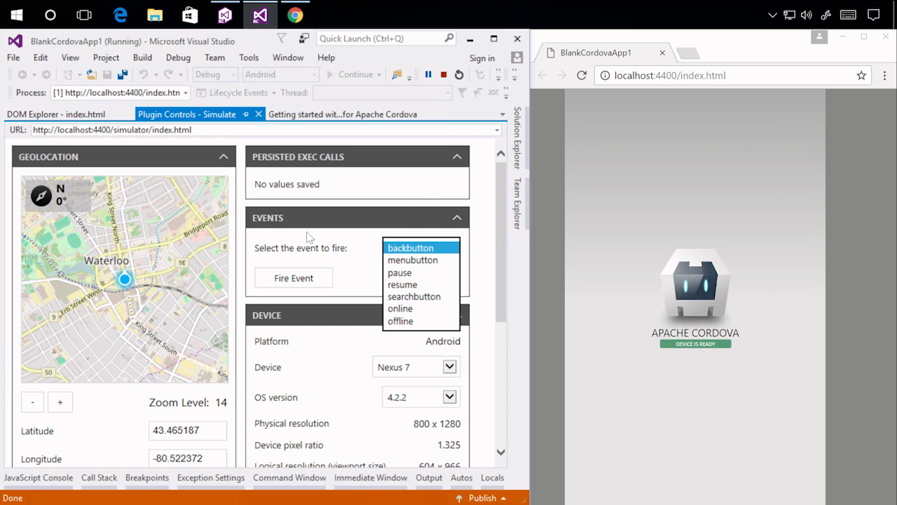
pyautogui.scroll(-3)
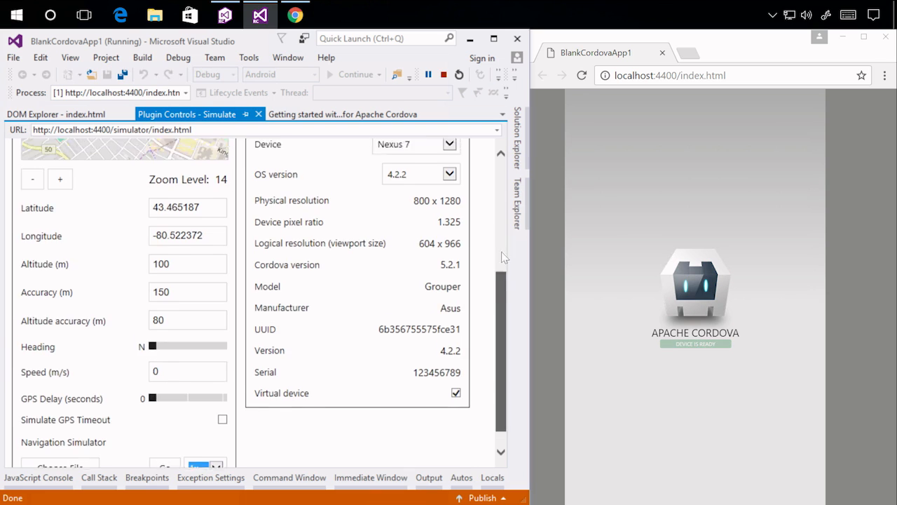
pyautogui.scroll(3)
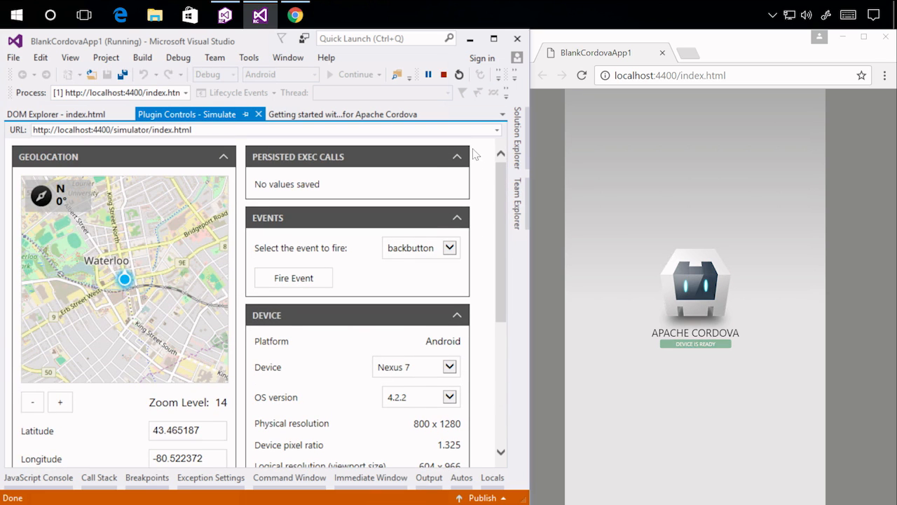
pyautogui.moveTo(483, 162)
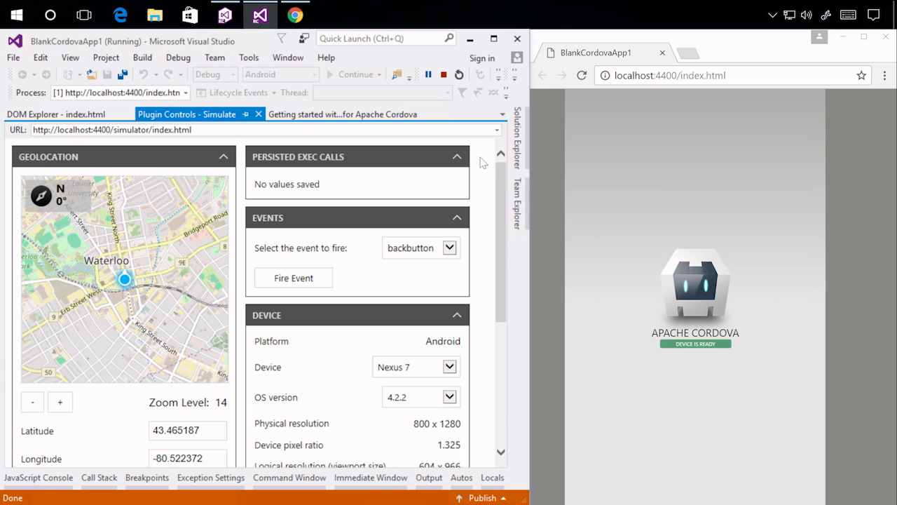
pyautogui.moveTo(524, 140)
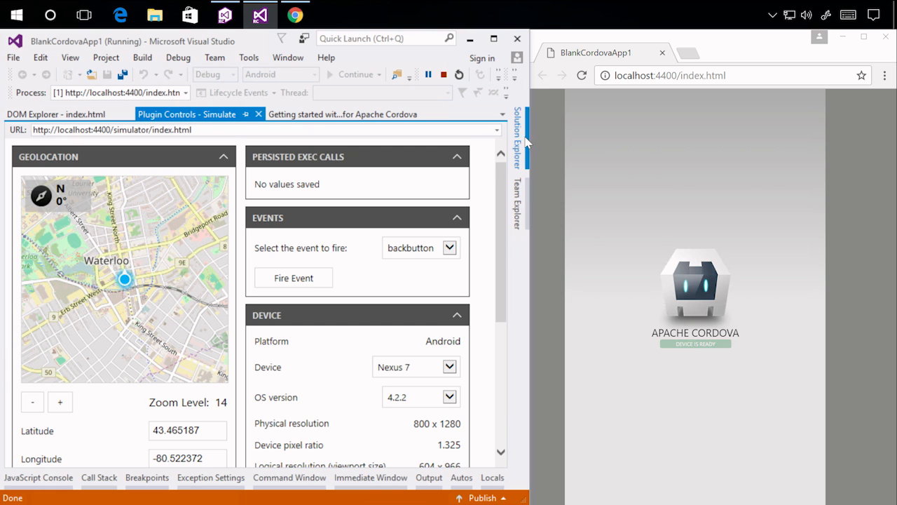
# - Show the project tree in Solution Explorer and stop debugging the app
pyautogui.click(517, 123)
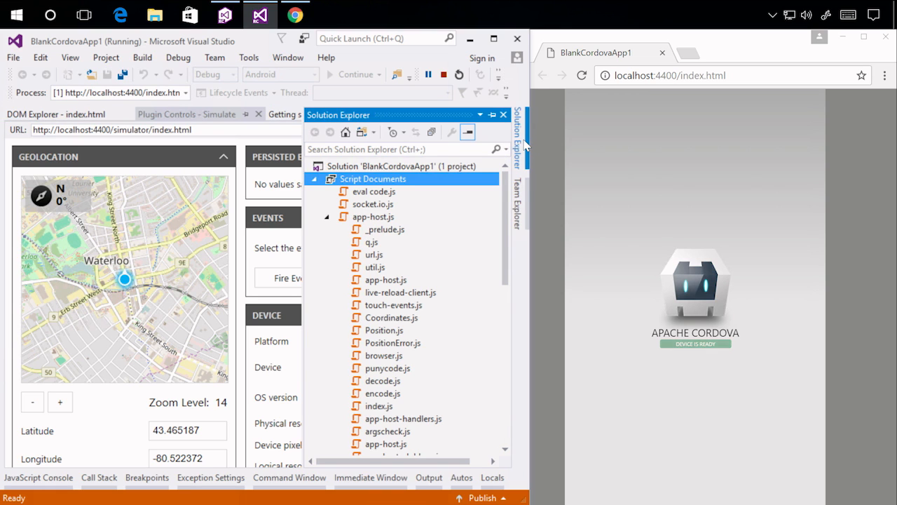
pyautogui.click(444, 74)
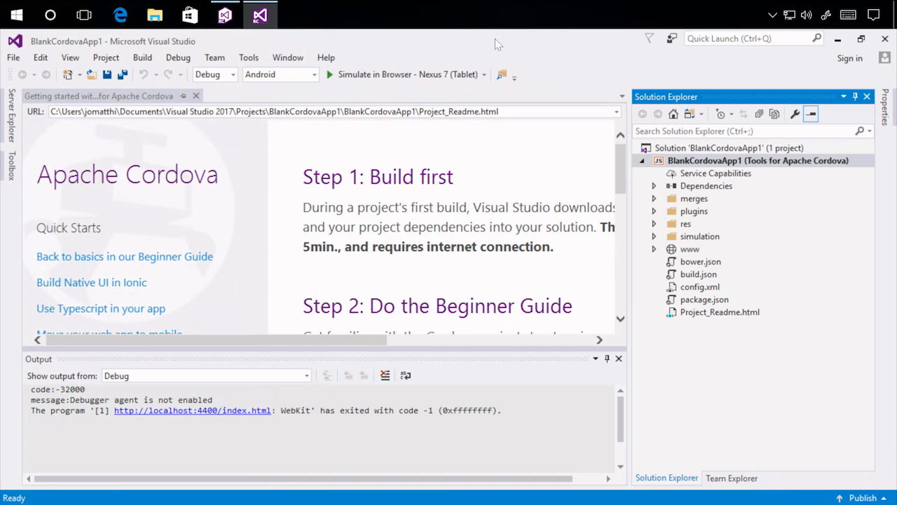
pyautogui.moveTo(704, 295)
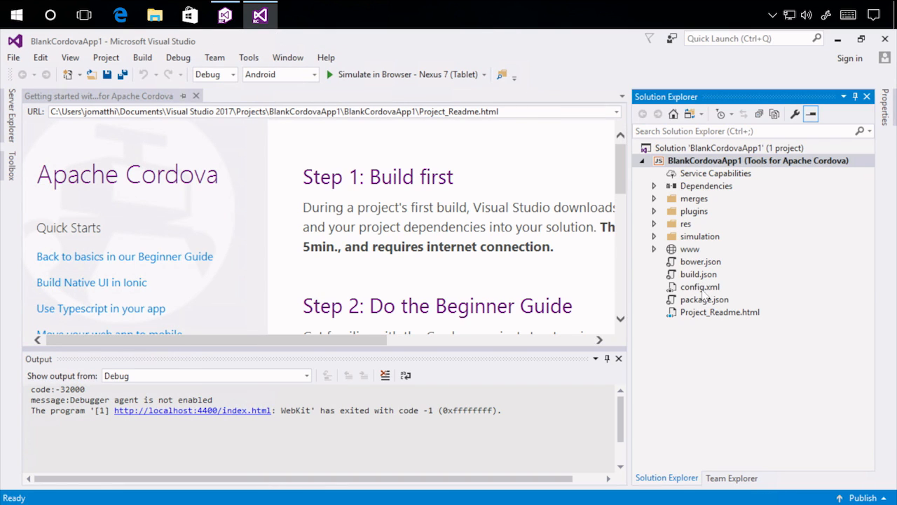
# - Add the Camera core plugin via config.xml's Plugins page
pyautogui.doubleClick(700, 286)
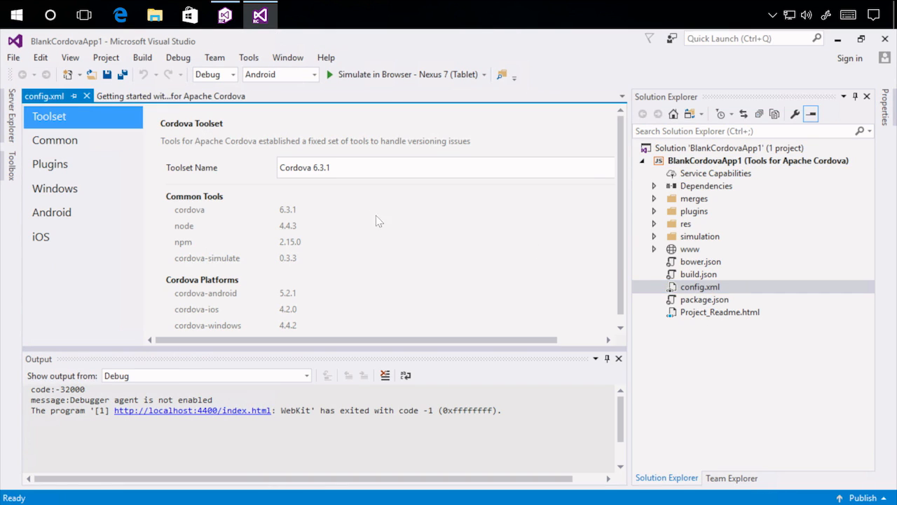
pyautogui.click(50, 163)
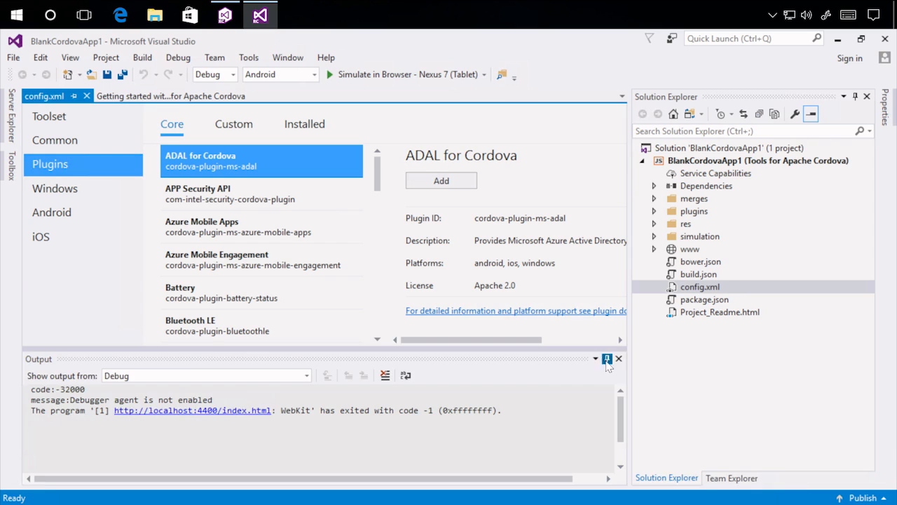
pyautogui.click(618, 358)
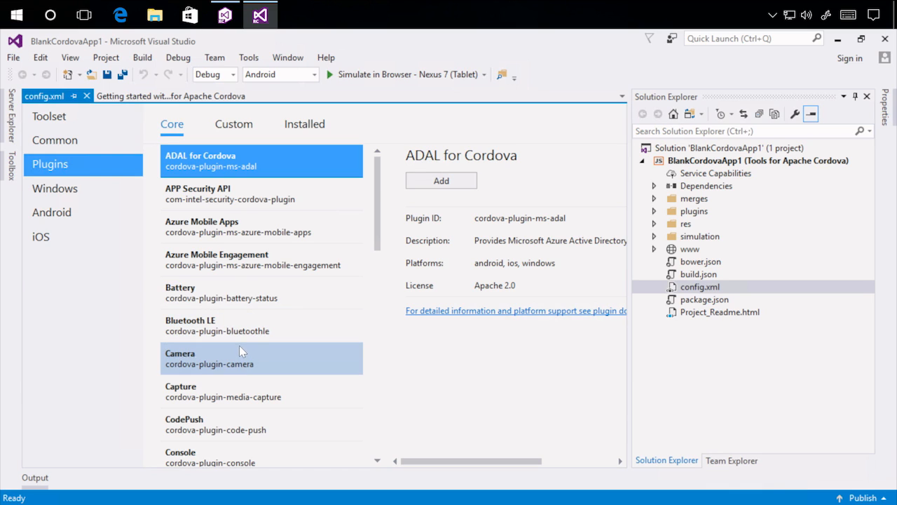
pyautogui.moveTo(244, 350)
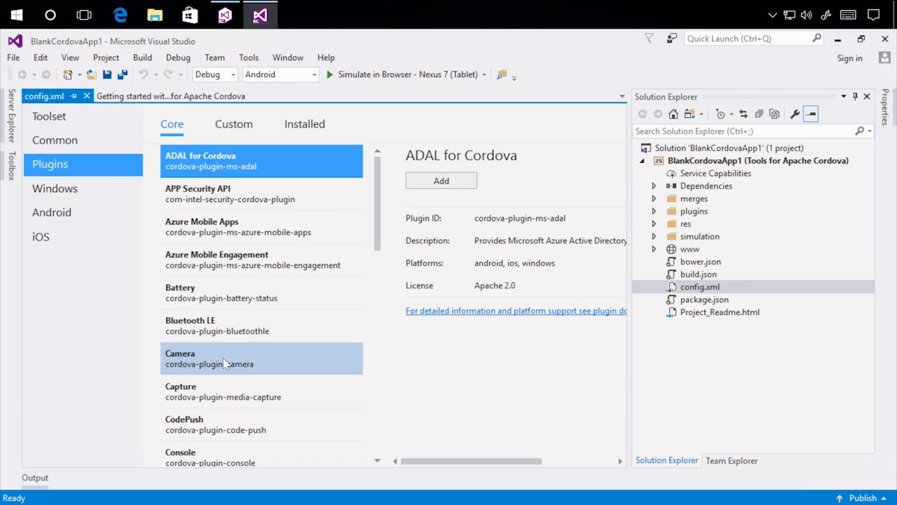
pyautogui.click(261, 358)
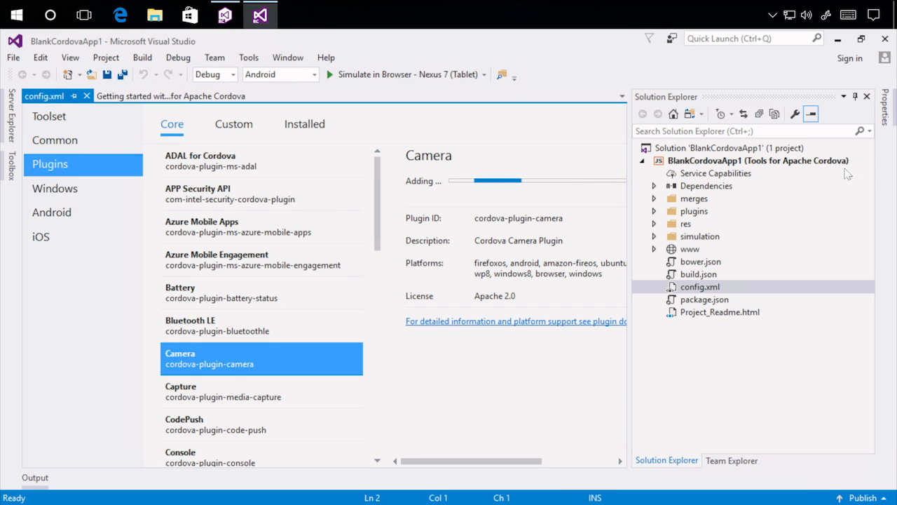
# - Expand the www and scripts folders and open index.html
pyautogui.click(654, 249)
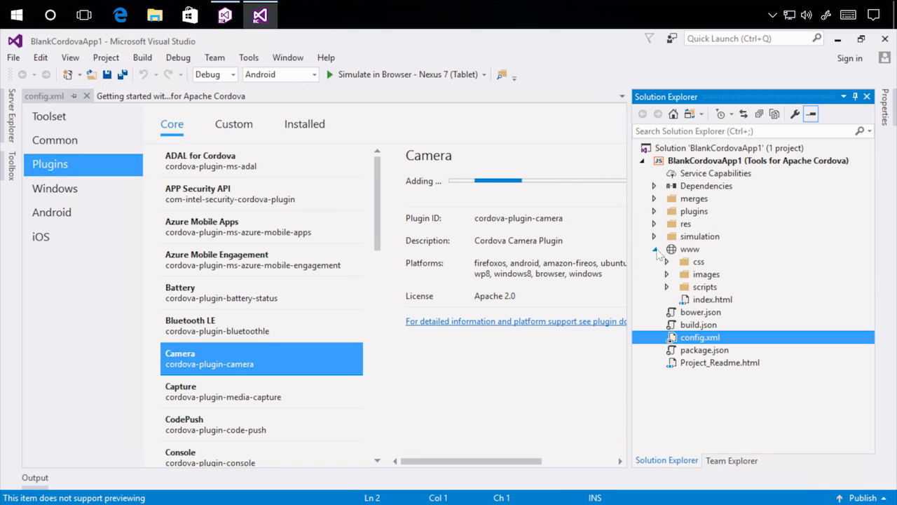
pyautogui.click(667, 287)
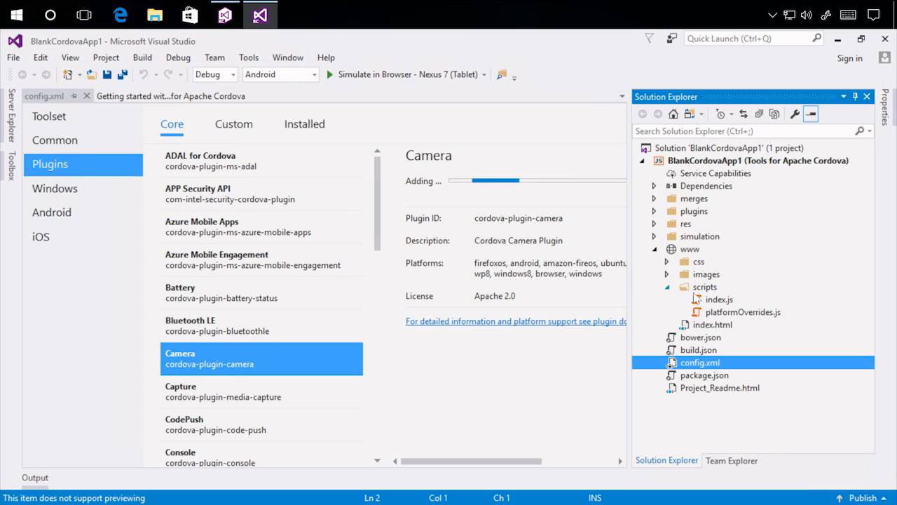
pyautogui.click(713, 325)
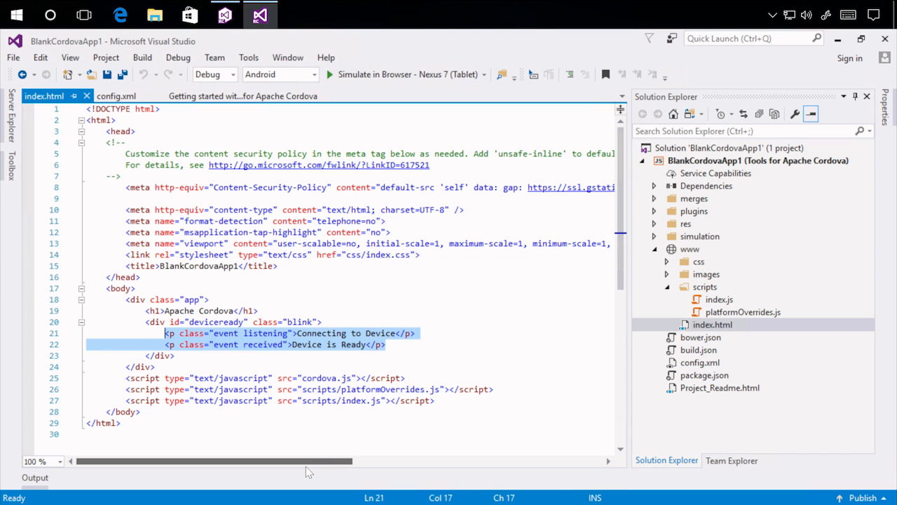
# - Add a 'Take Picture' button to index.html
pyautogui.write('<button id="ta')
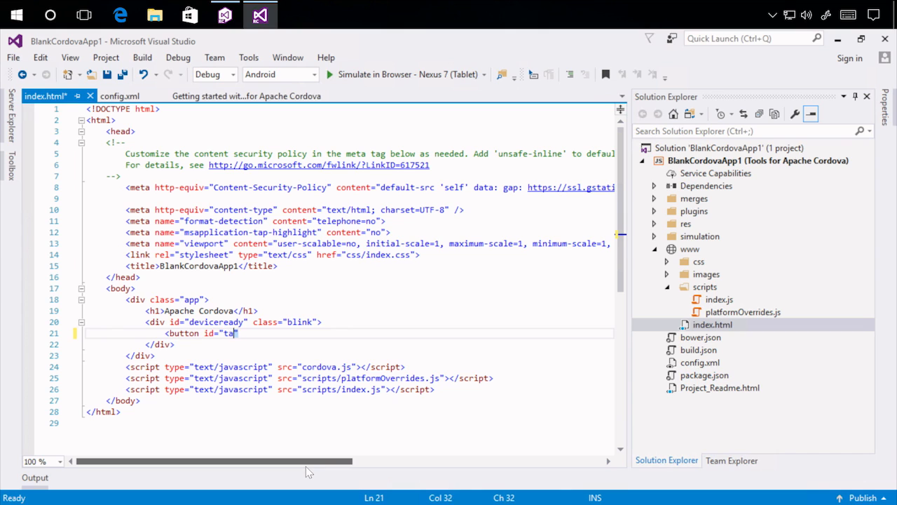
pyautogui.write('kePicture')
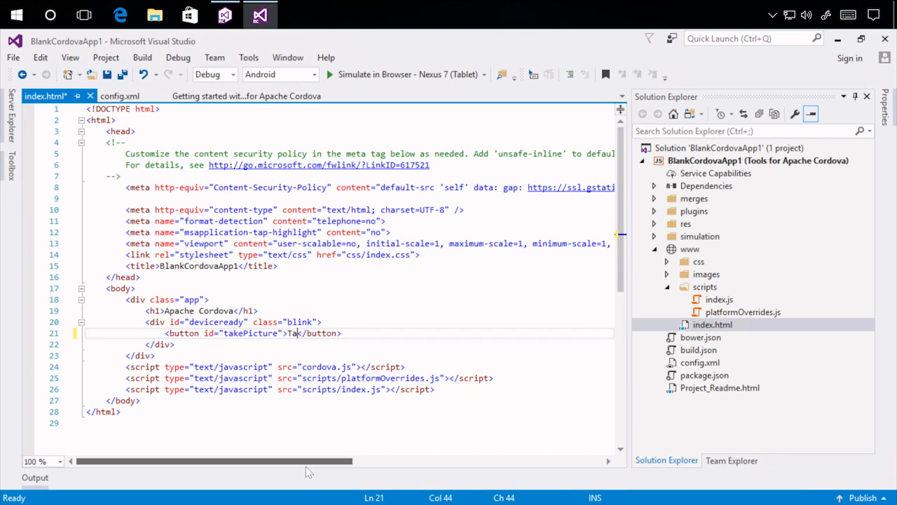
pyautogui.write('e Picture')
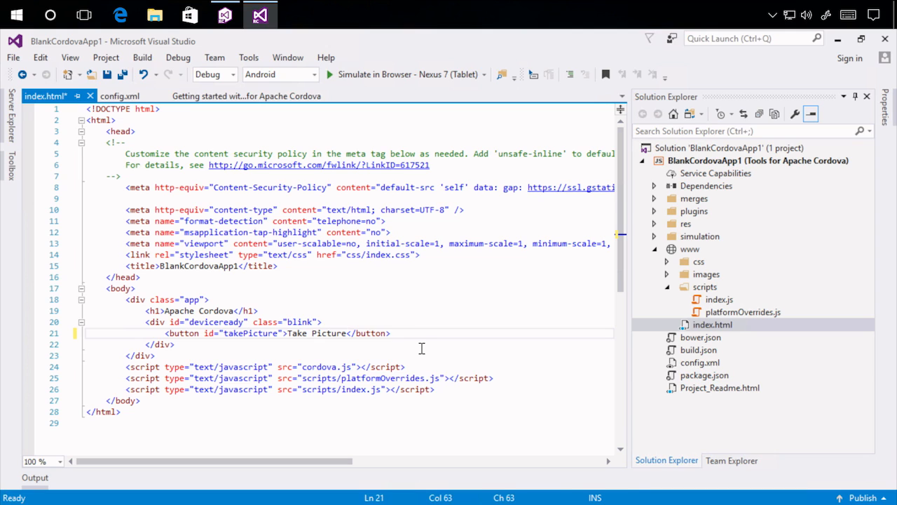
# - Add <img id="myPicture" width="200" /> below the button, save, and close config.xml
pyautogui.write('<img')
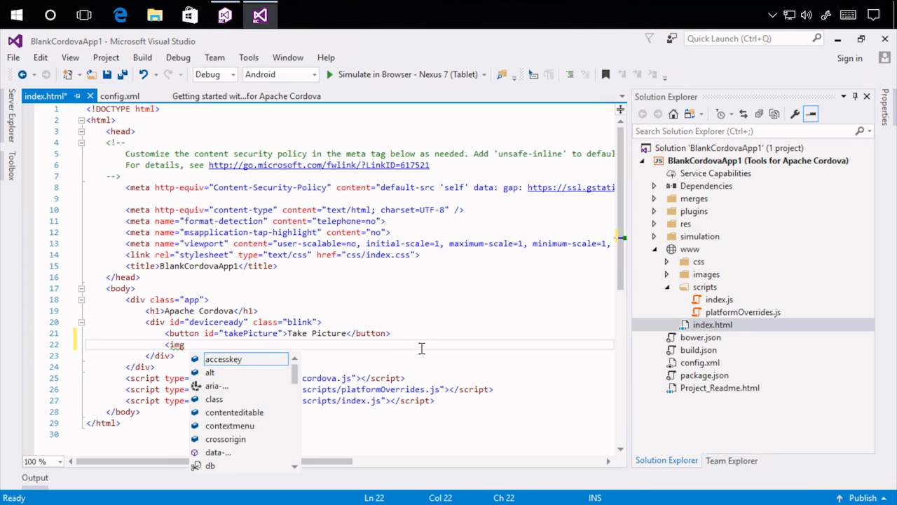
pyautogui.write('id="')
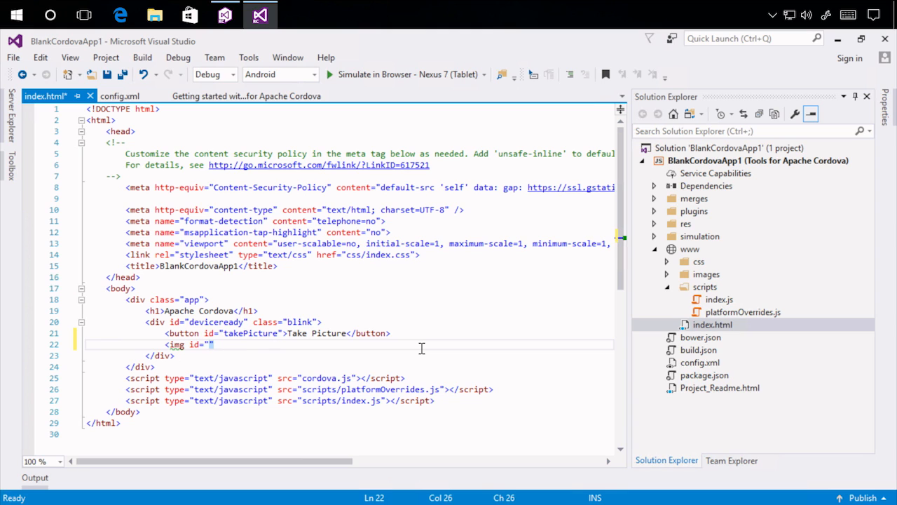
pyautogui.write('myPicture')
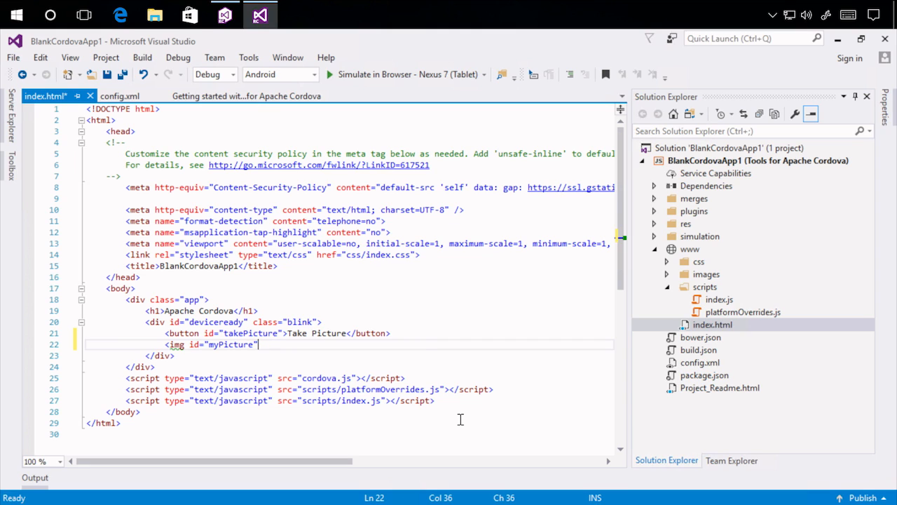
pyautogui.write('width=""')
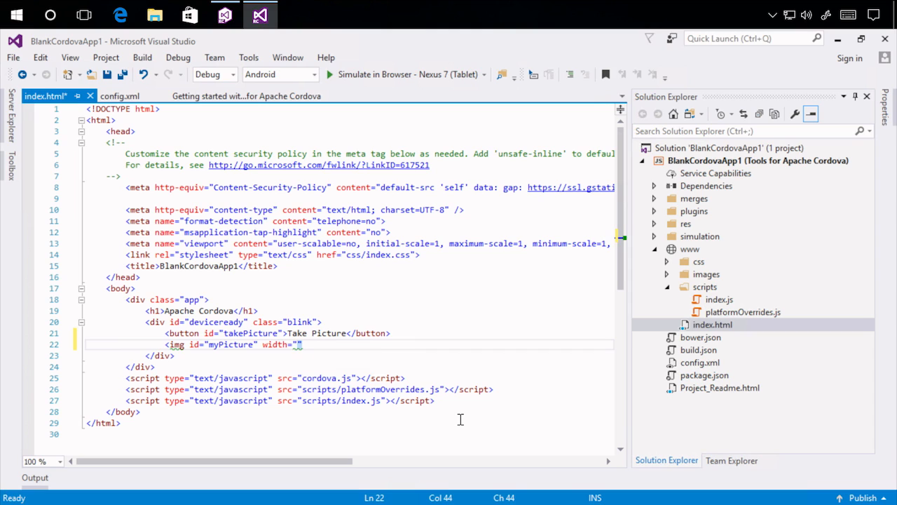
pyautogui.write('200" />')
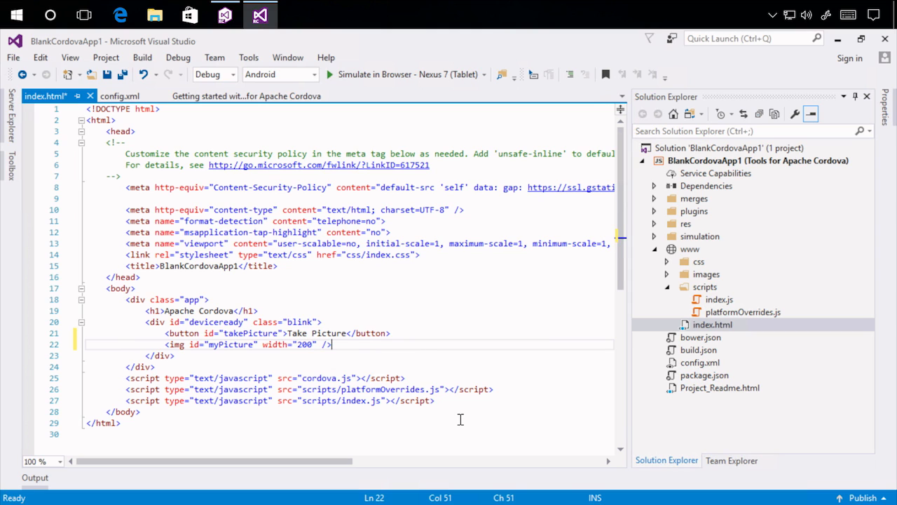
pyautogui.moveTo(284, 333)
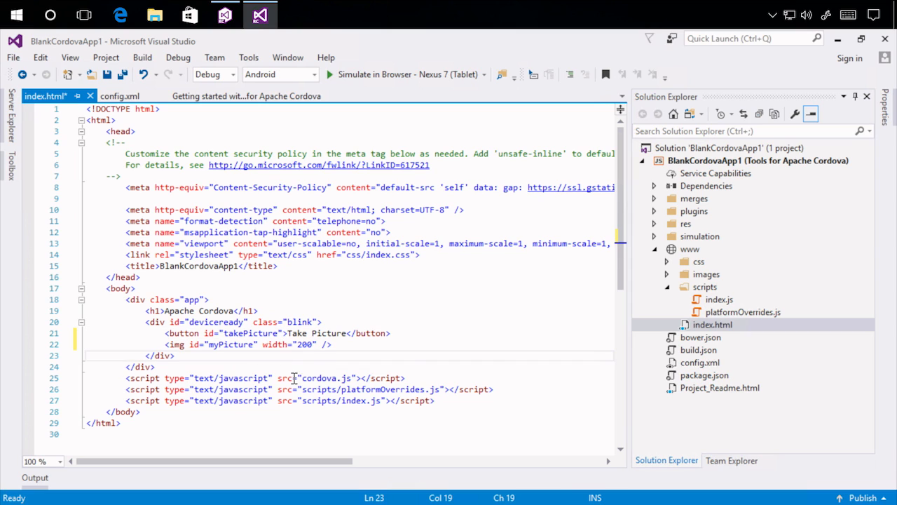
pyautogui.press('ctrl+s')
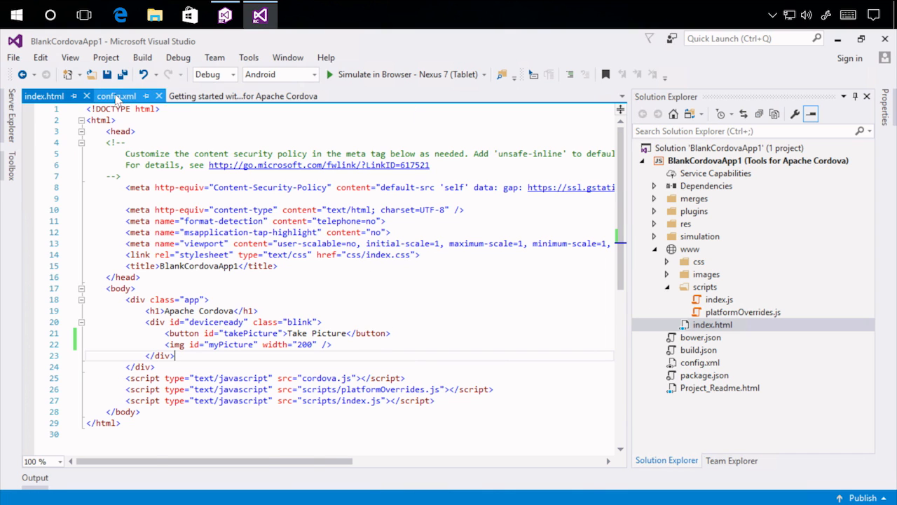
pyautogui.click(116, 96)
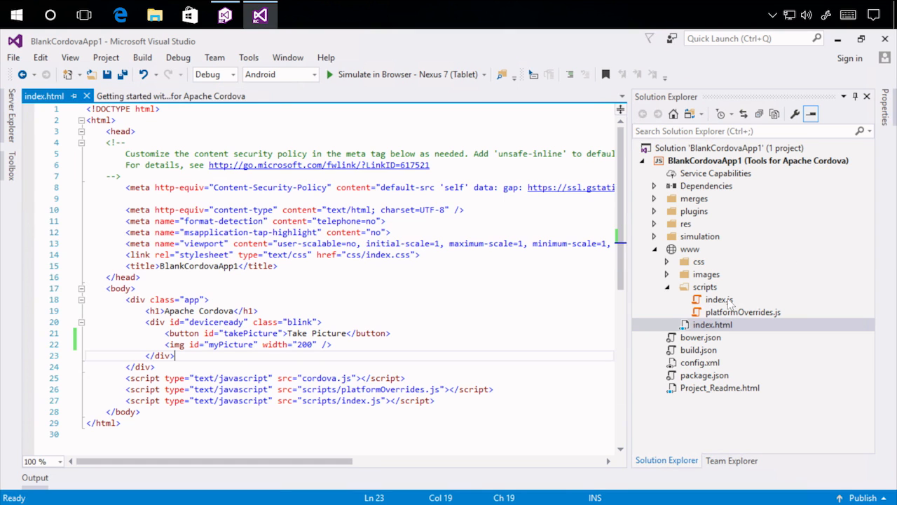
# - In index.js, add a click listener on the takePicture button and zoom the code
pyautogui.doubleClick(719, 299)
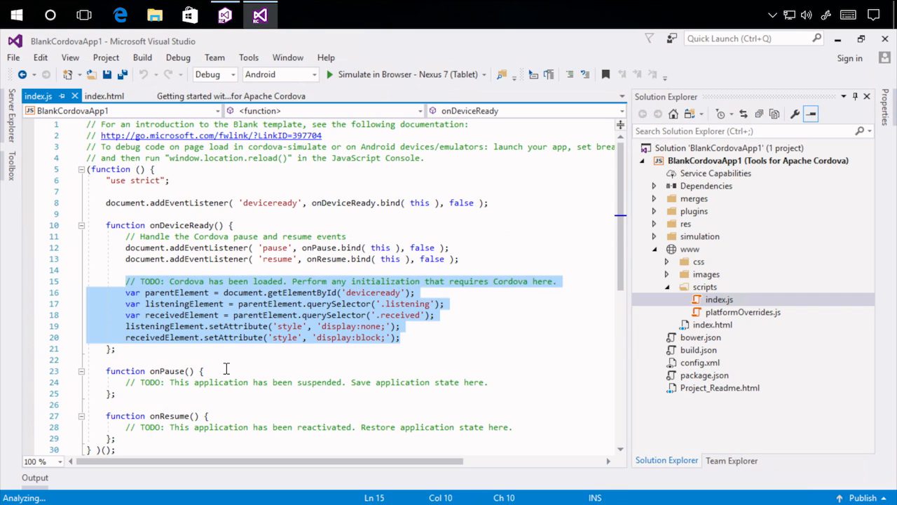
pyautogui.write('document.getElementById')
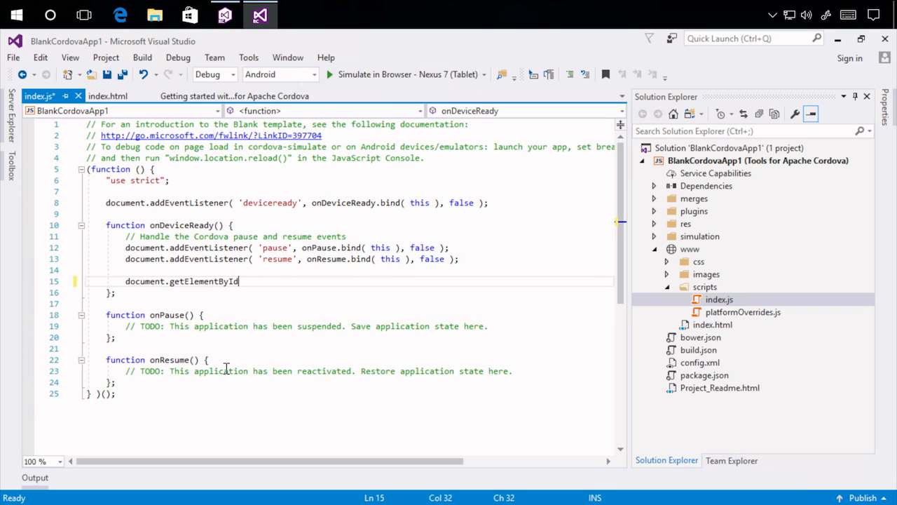
pyautogui.write('("ta"')
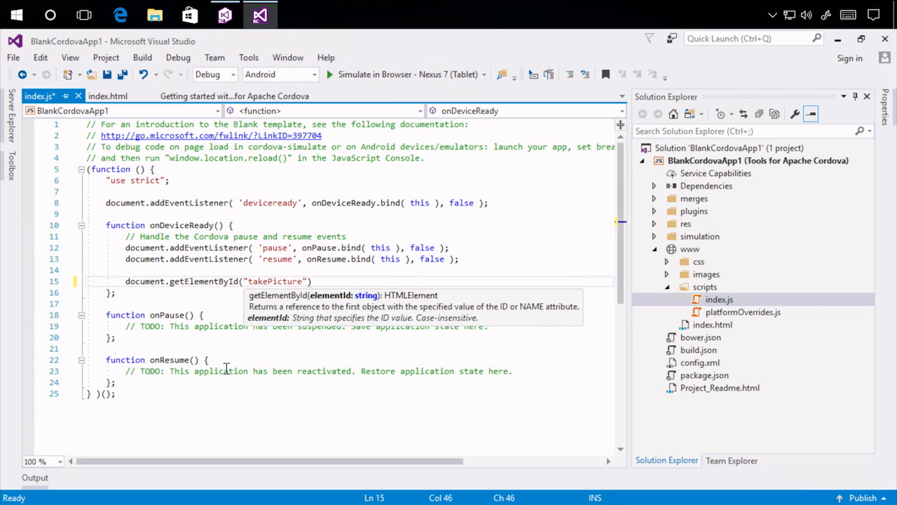
pyautogui.write('.addEventListener("")')
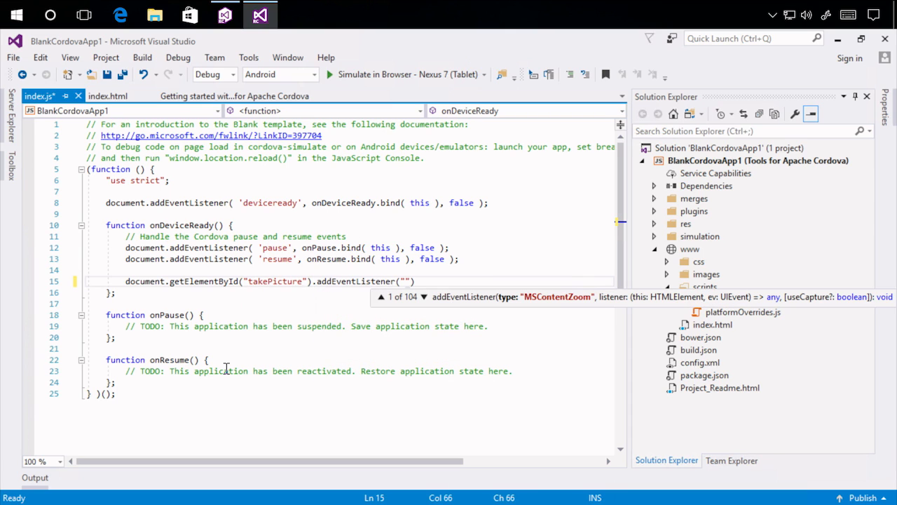
pyautogui.write('click", function (')
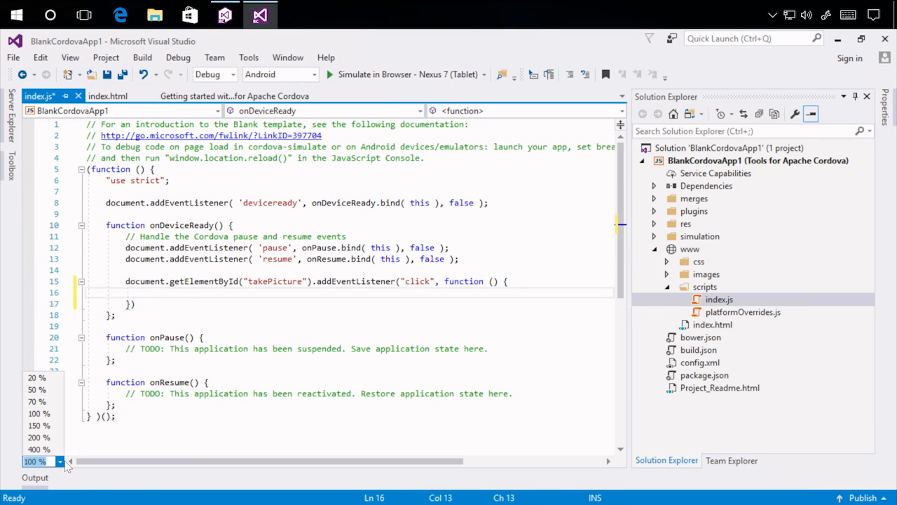
pyautogui.click(37, 425)
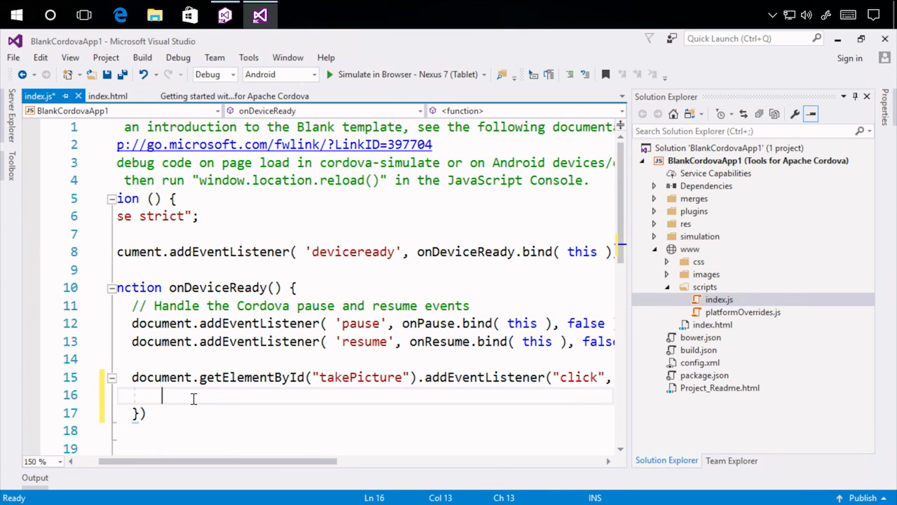
# - Call navigator.camera.getPicture with success, an error function, and destinationType Camera.DATA_URL
pyautogui.write('navigator')
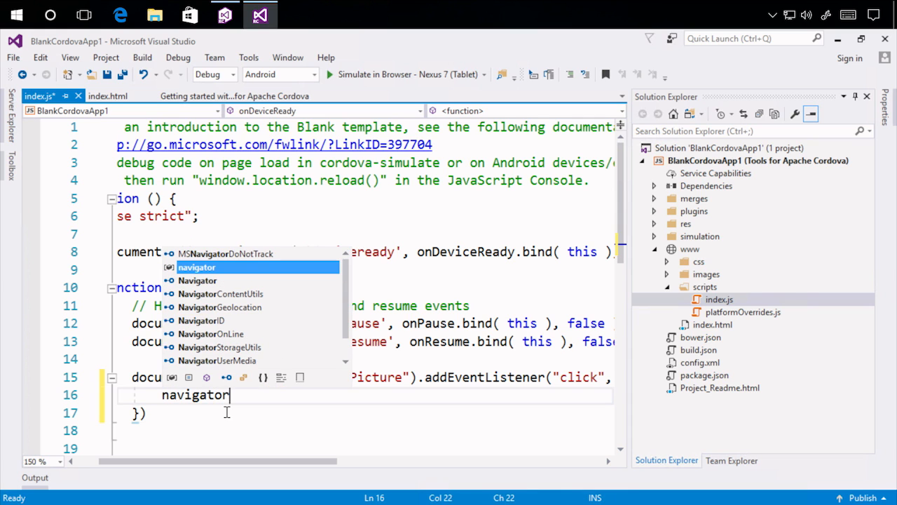
pyautogui.write('.camera.getPicture')
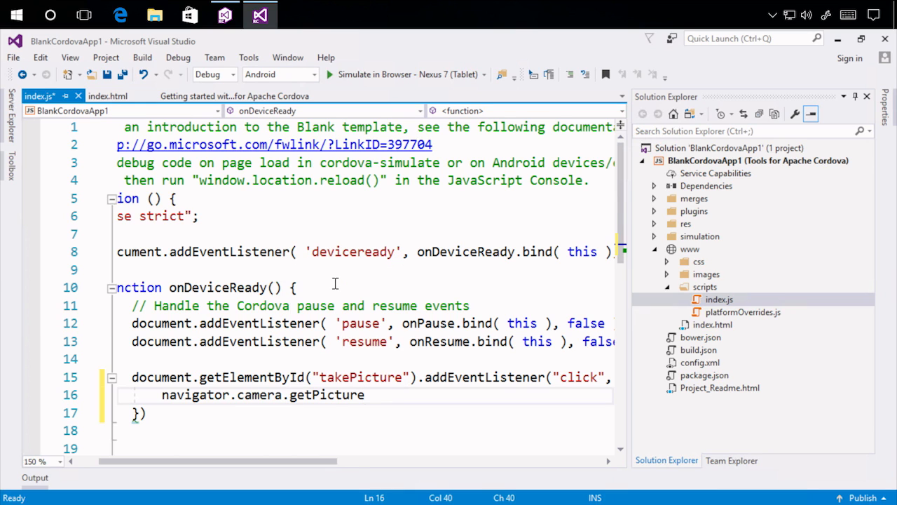
pyautogui.write('(')
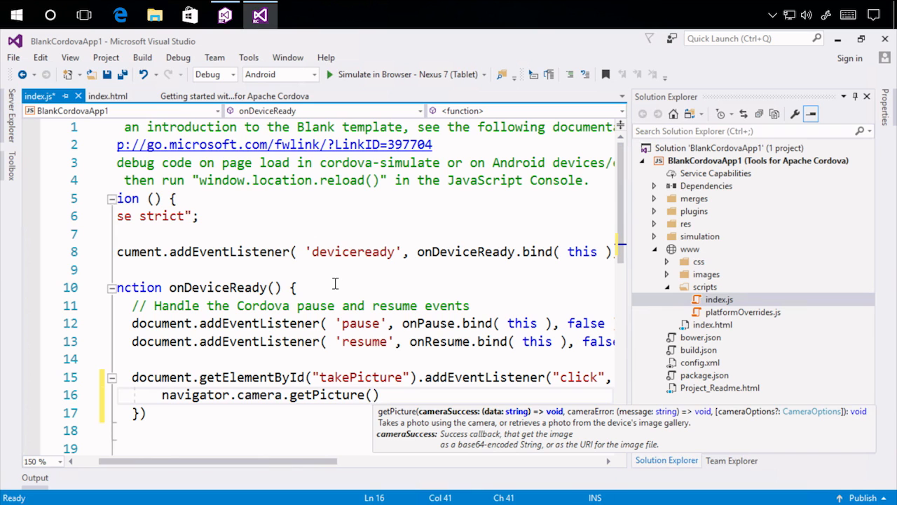
pyautogui.write('su')
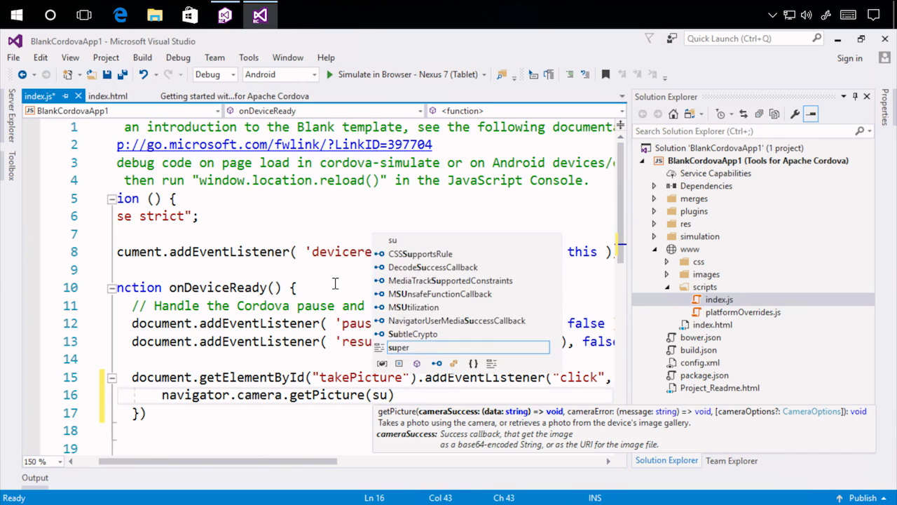
pyautogui.write('success,')
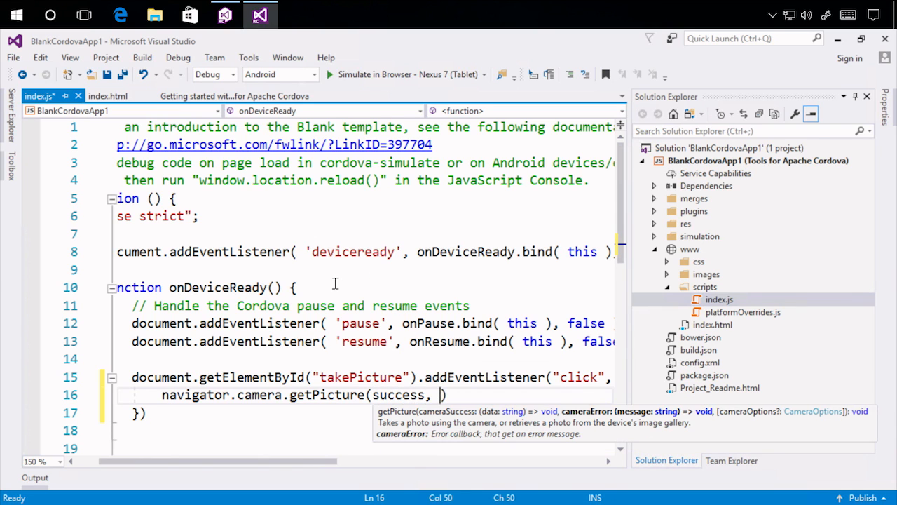
pyautogui.write('function')
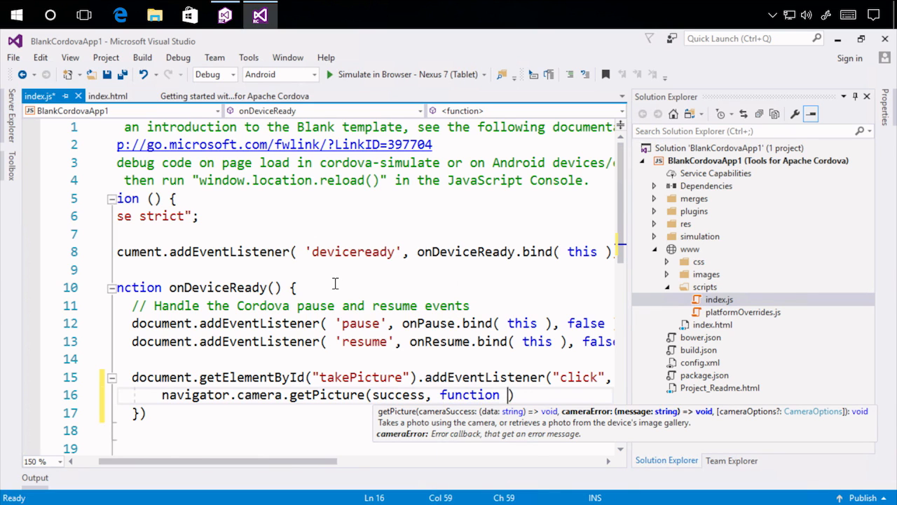
pyautogui.write('()')
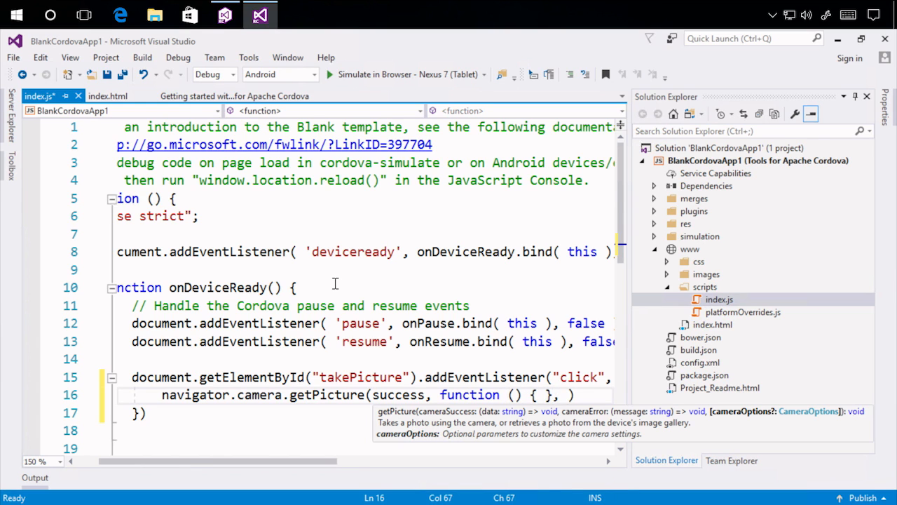
pyautogui.write('{')
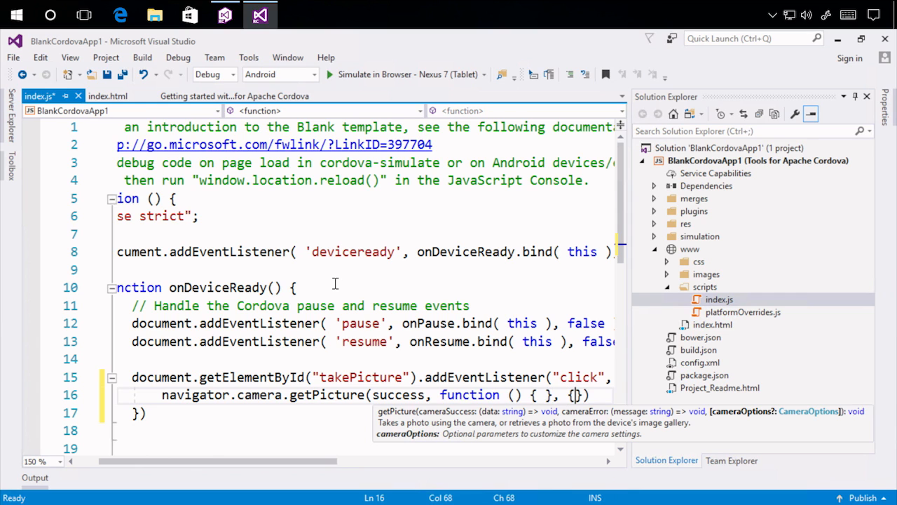
pyautogui.write('de')
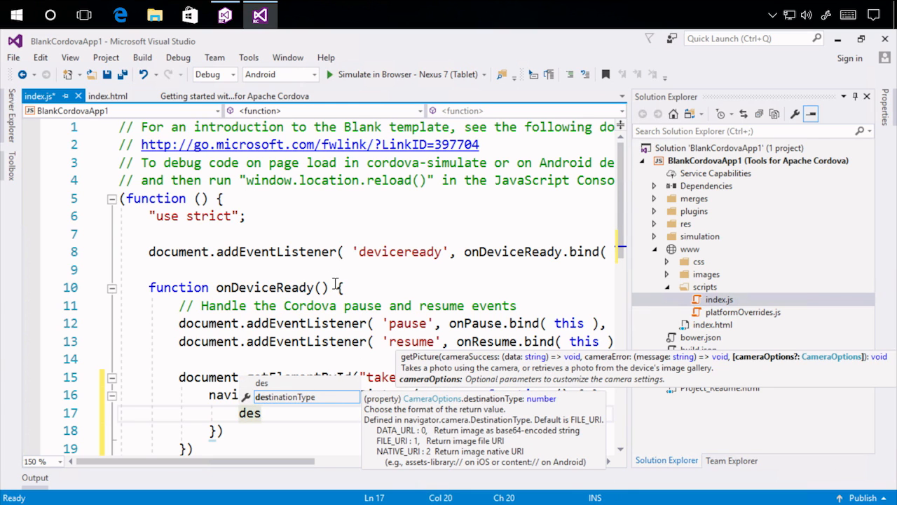
pyautogui.write('s')
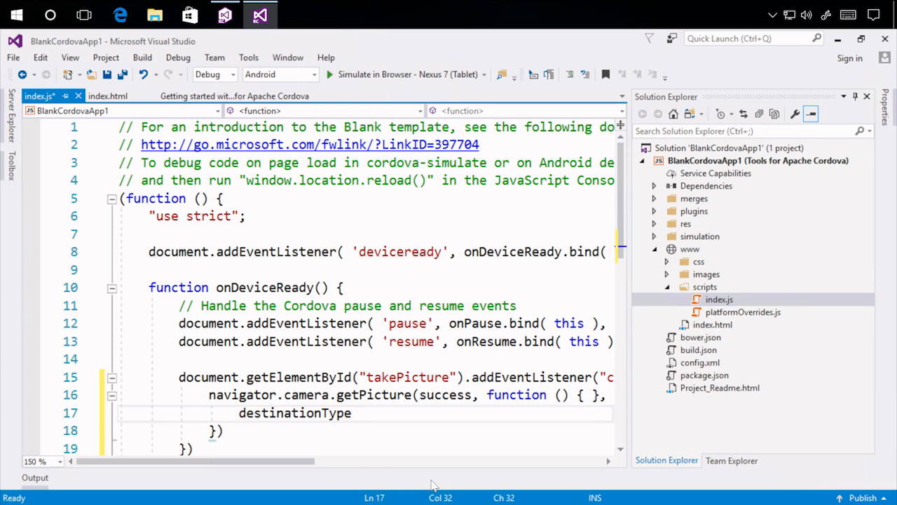
pyautogui.write(':')
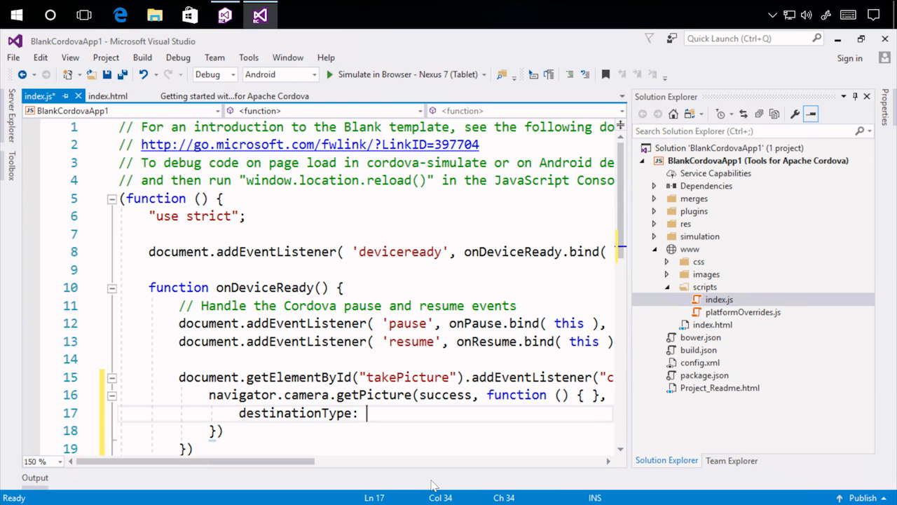
pyautogui.write('Camera.DestinationType.DATA_URL')
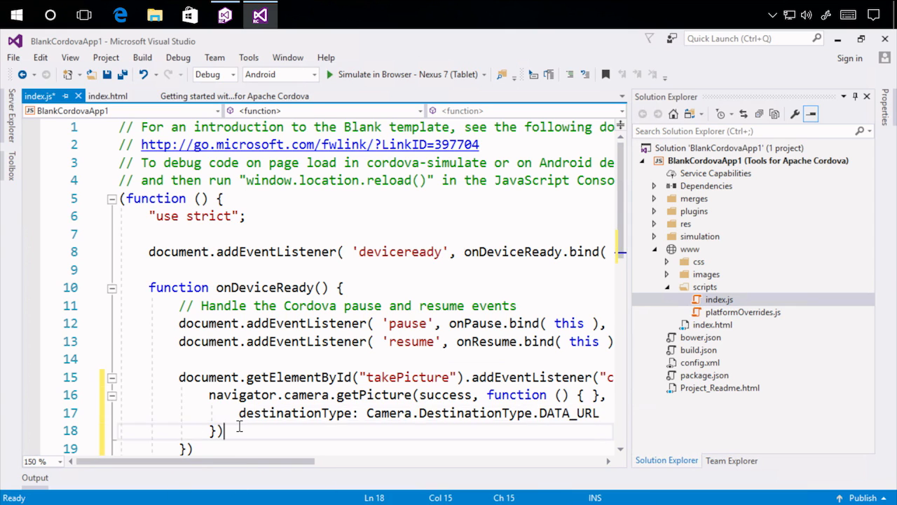
pyautogui.write(');')
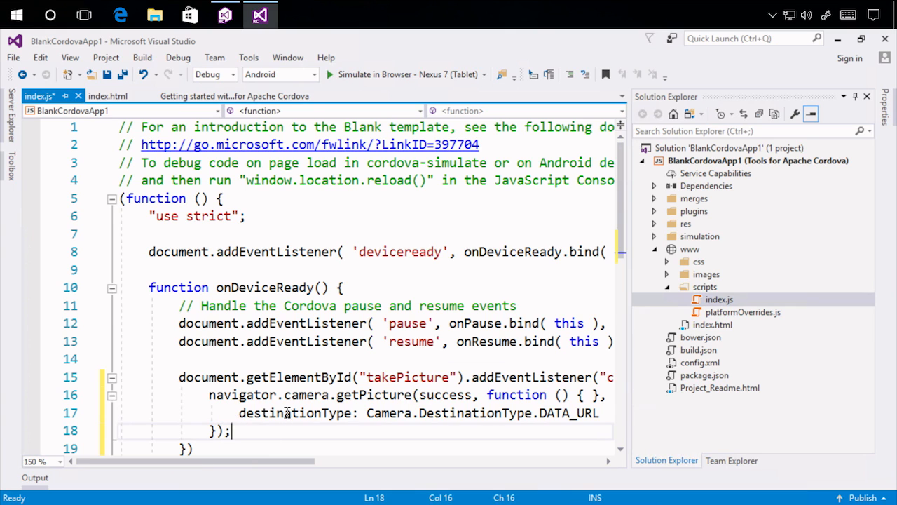
pyautogui.scroll(-3)
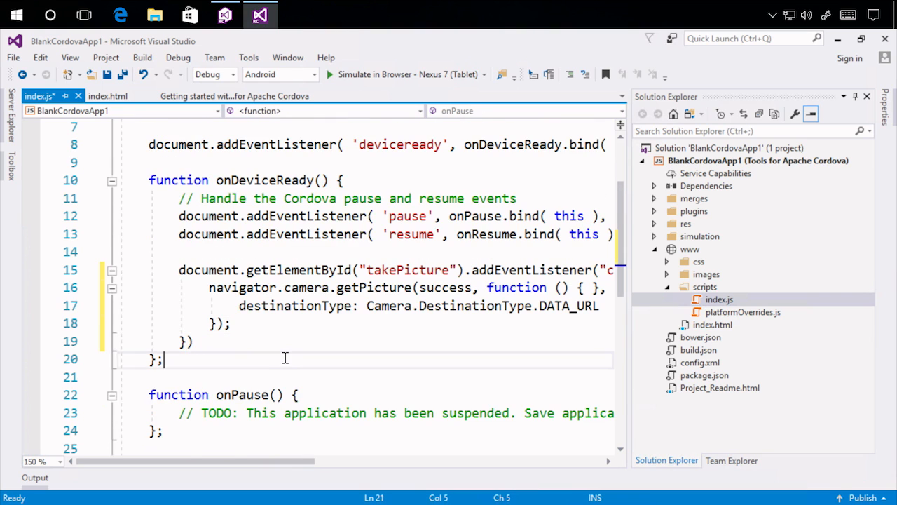
# - Write success(imageUri) setting myPicture.src to "data:image/jpeg;base64," + imageUri
pyautogui.write('function su')
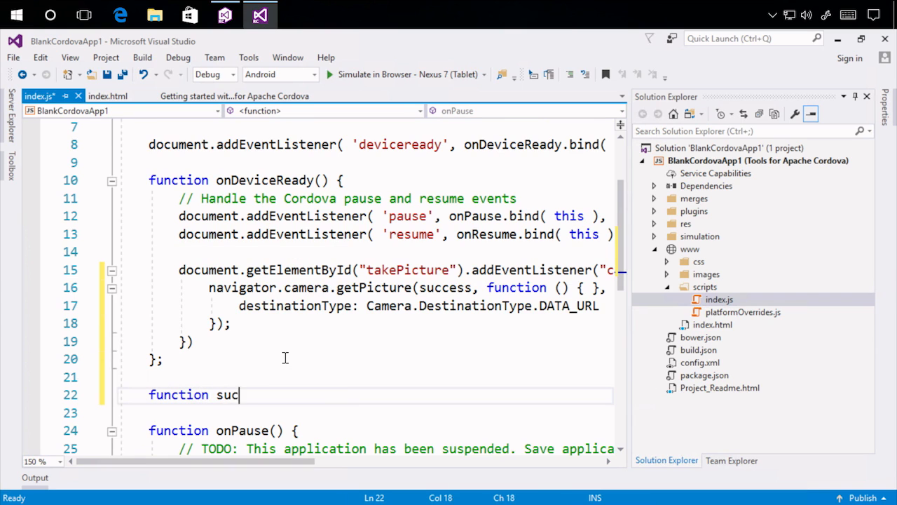
pyautogui.write('cess(image)')
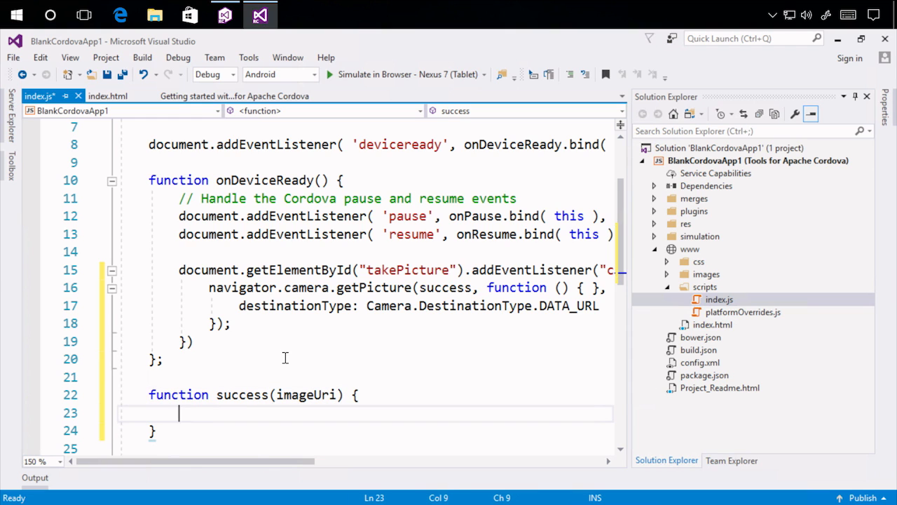
pyautogui.write('document.')
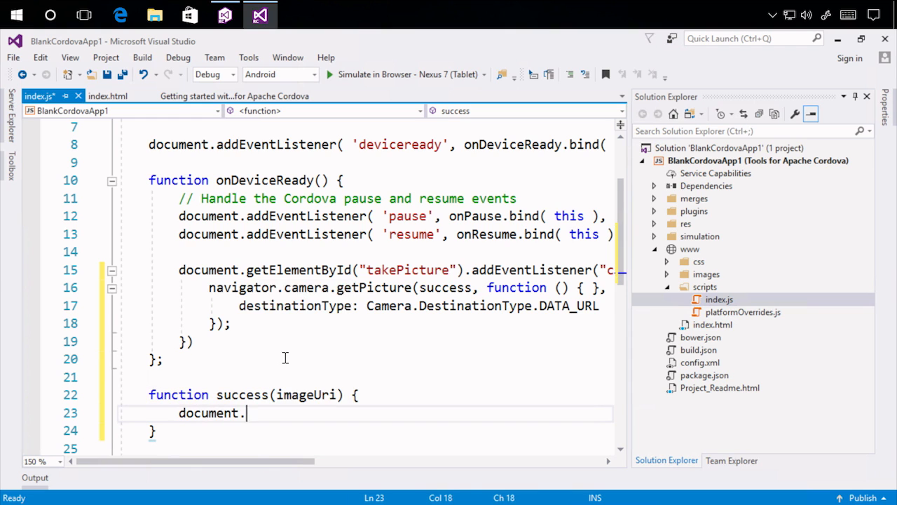
pyautogui.write('getElementById("')
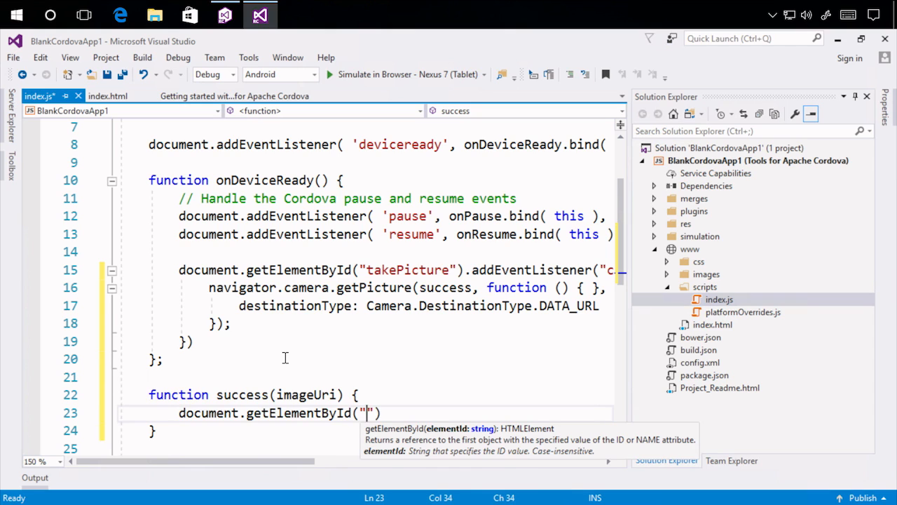
pyautogui.write('myPicture')
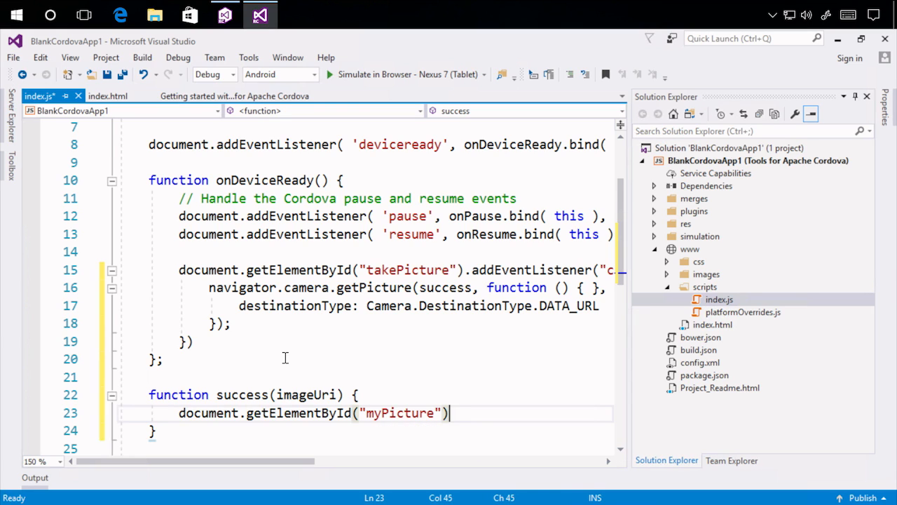
pyautogui.write('.src = "data"')
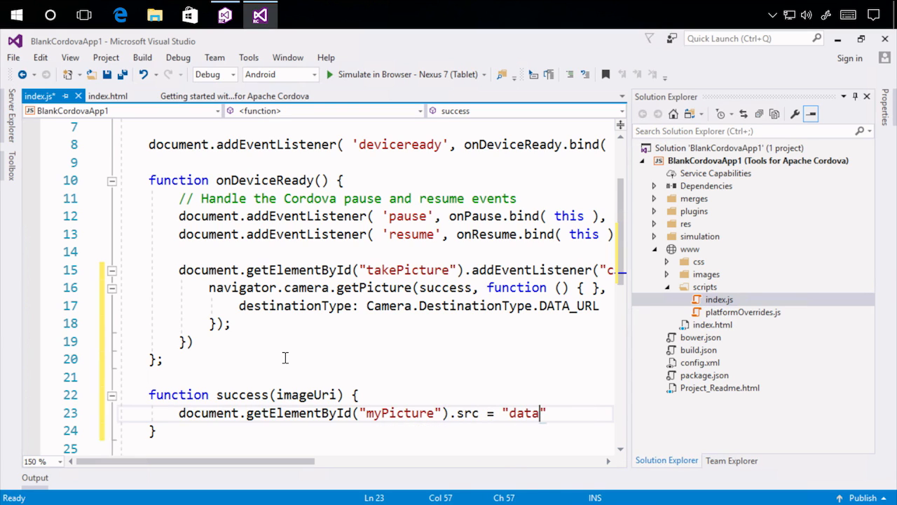
pyautogui.write(':imag')
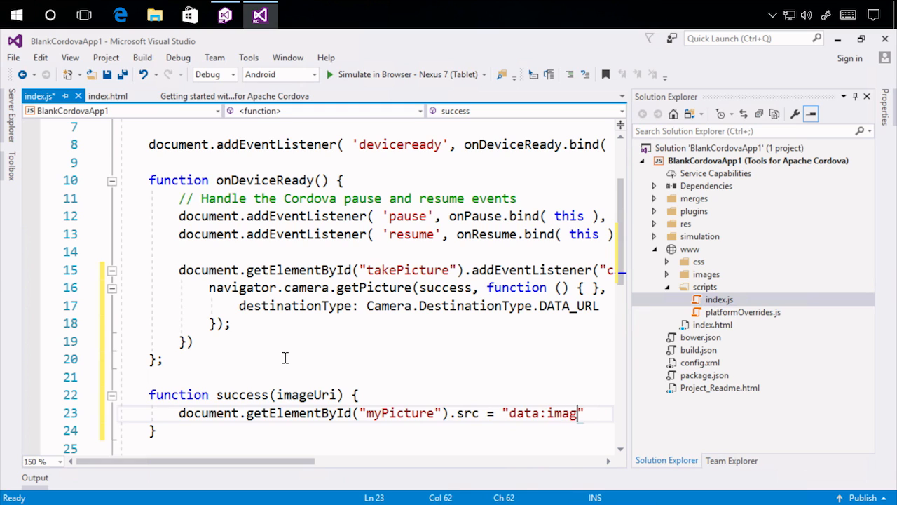
pyautogui.write('e/jpeg;base64')
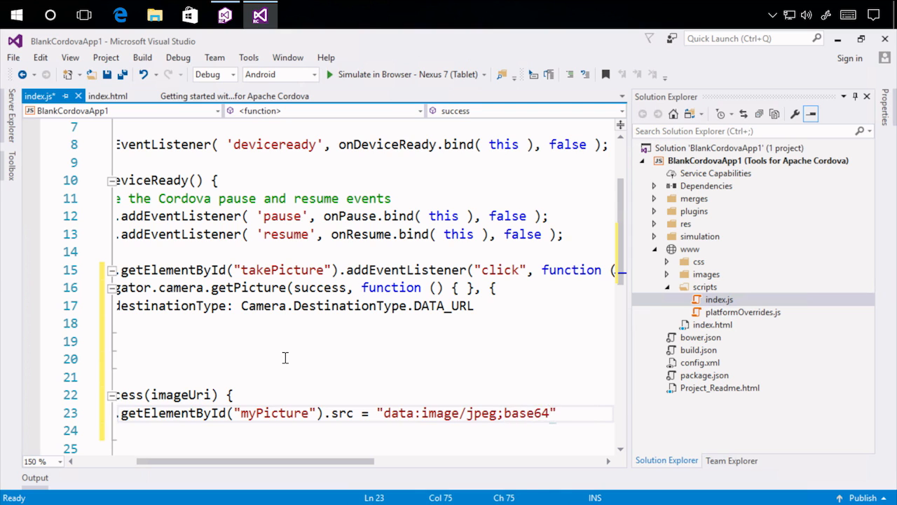
pyautogui.write(',"')
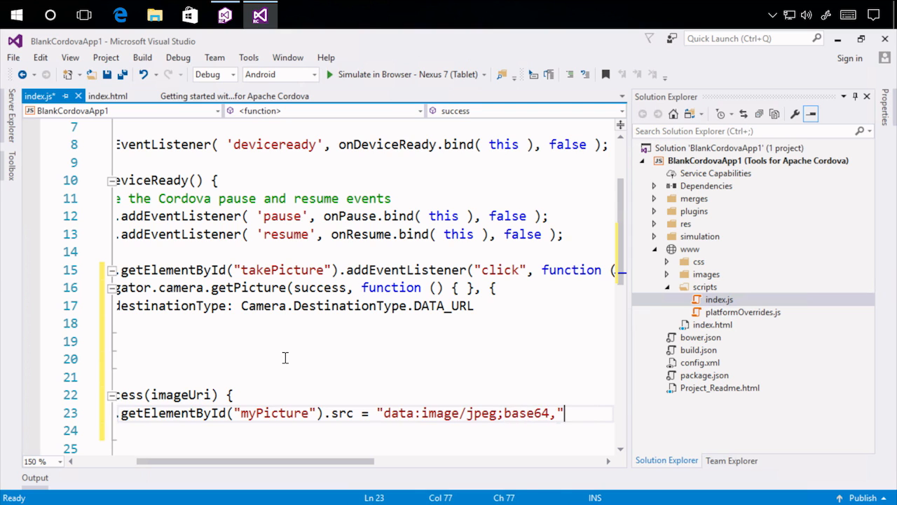
pyautogui.write('+ imageUri')
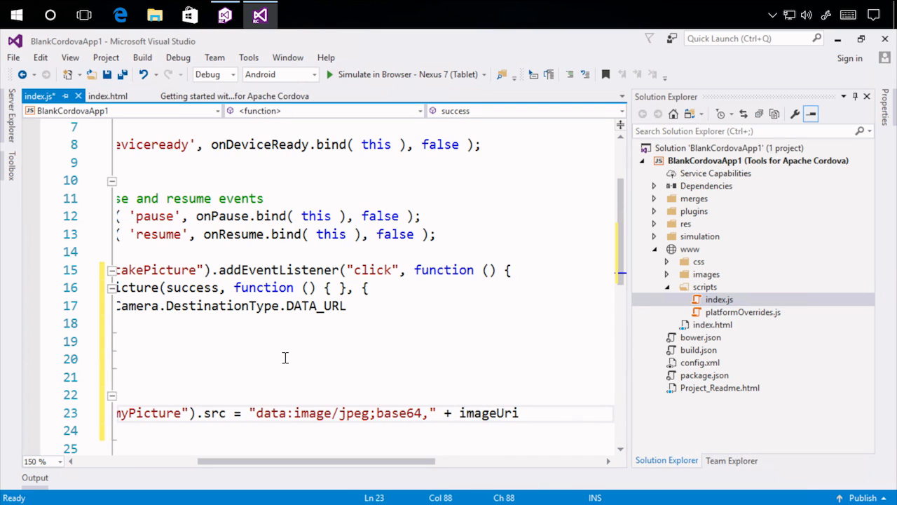
pyautogui.write(';')
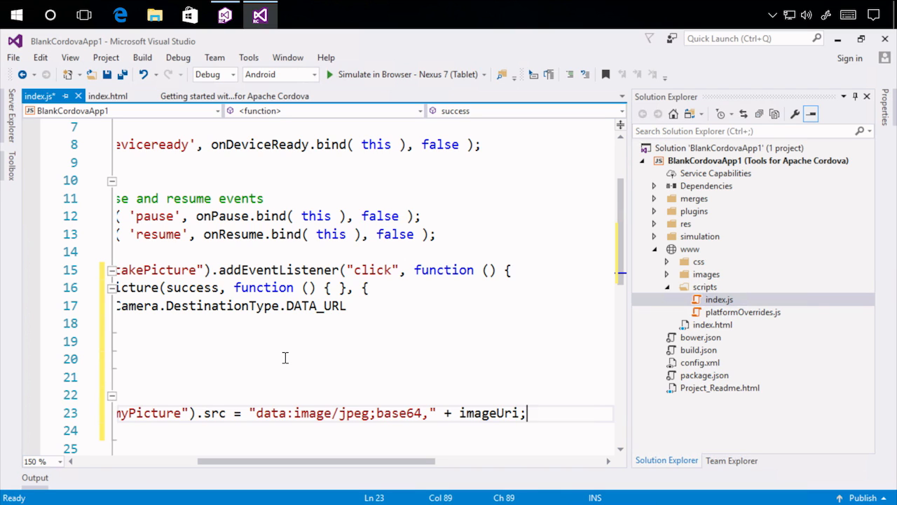
pyautogui.moveTo(383, 478)
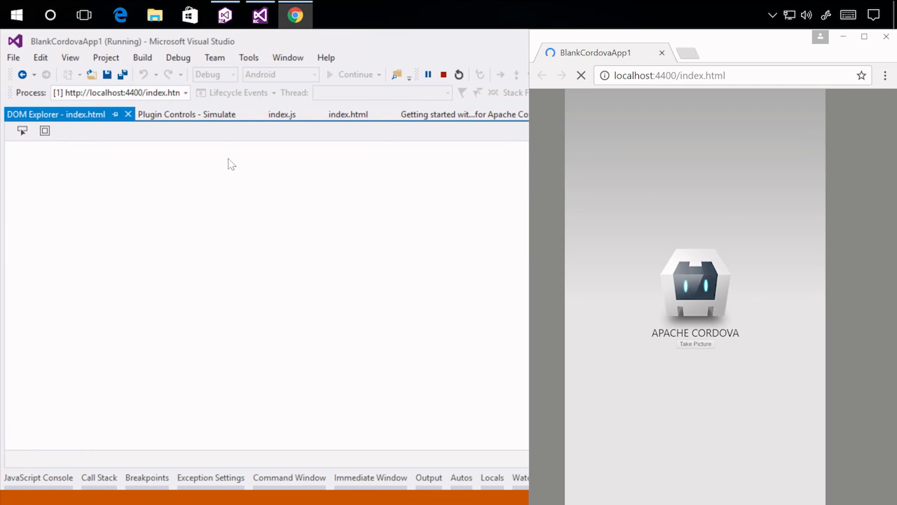
# - Switch to the Plugin Controls - Simulate tab of the running simulator
pyautogui.click(187, 114)
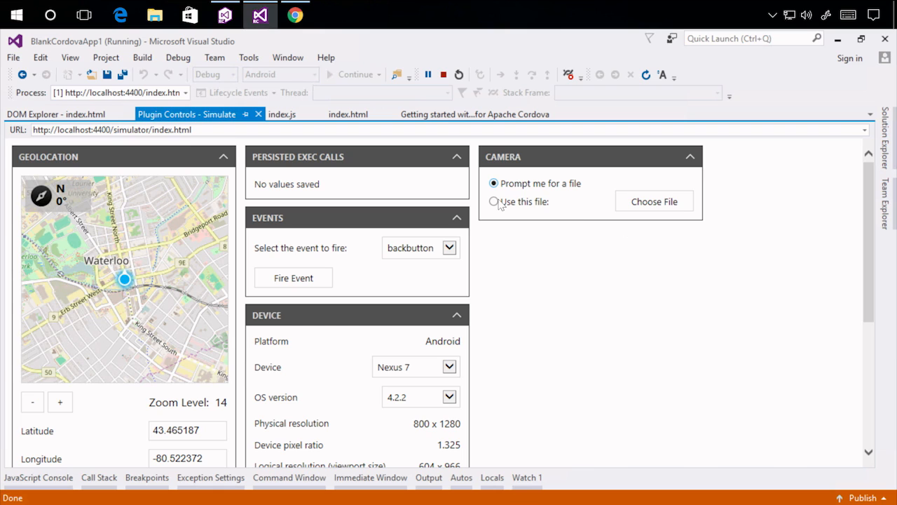
# - Set the Camera panel to 'Use this file' with Pictures\clippy.jpg, then bring Chrome forward
pyautogui.click(494, 201)
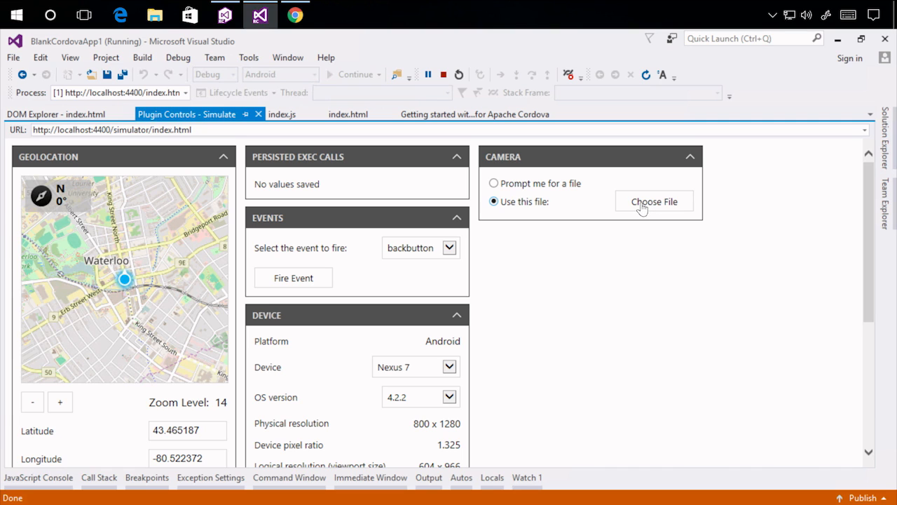
pyautogui.moveTo(553, 188)
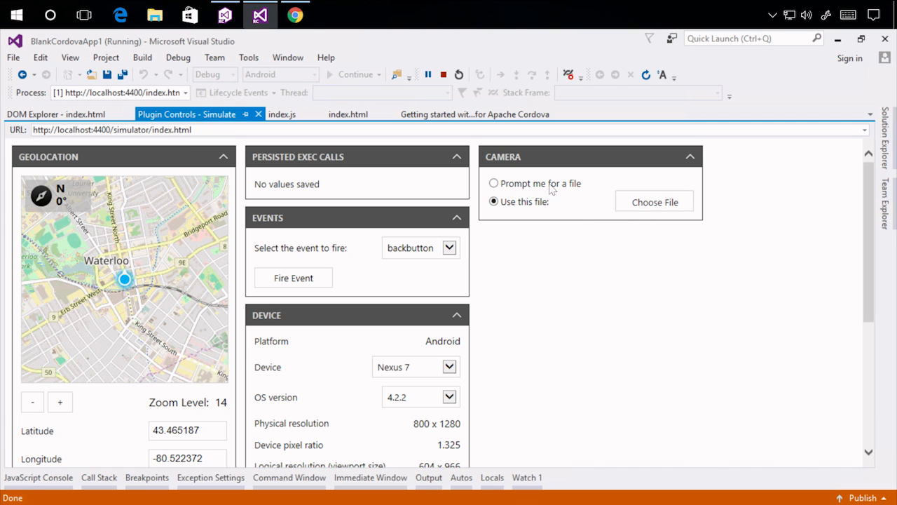
pyautogui.click(653, 201)
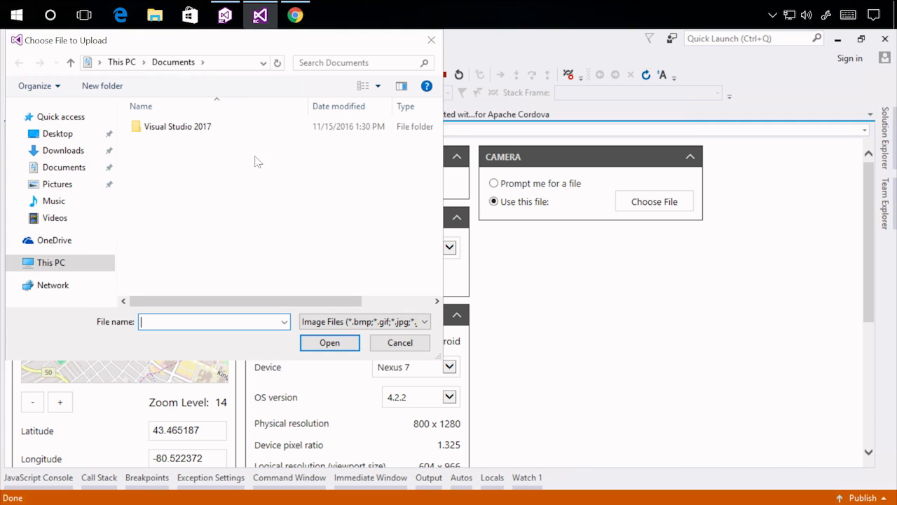
pyautogui.click(57, 184)
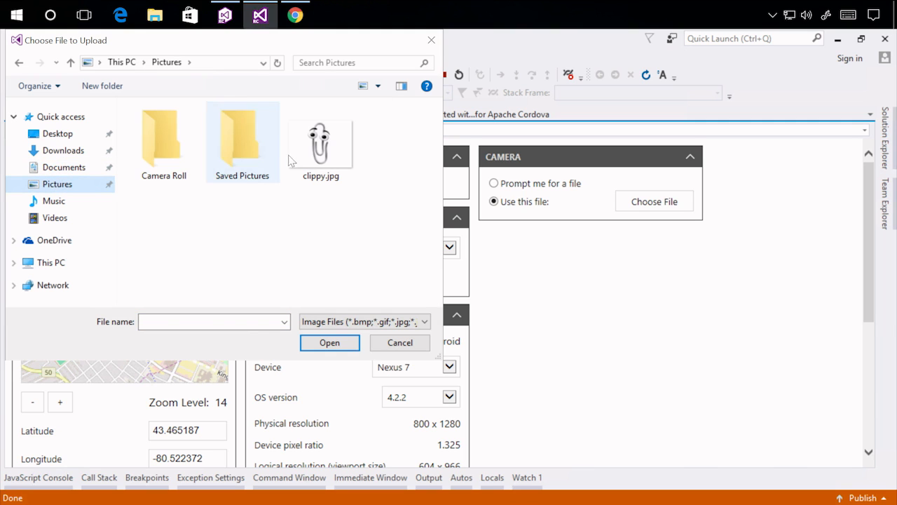
pyautogui.click(330, 343)
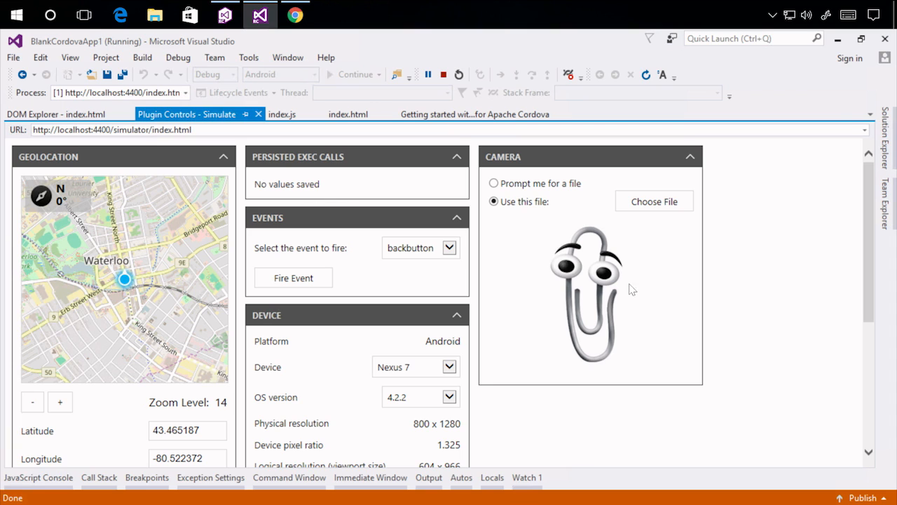
pyautogui.click(294, 14)
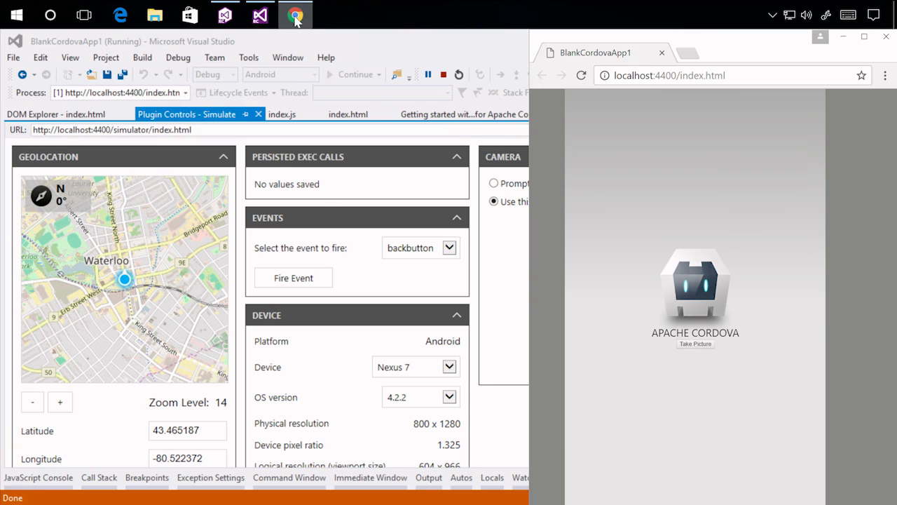
# - Minimize Chrome to return to the simulator controls previewing the Clippy image
pyautogui.click(695, 343)
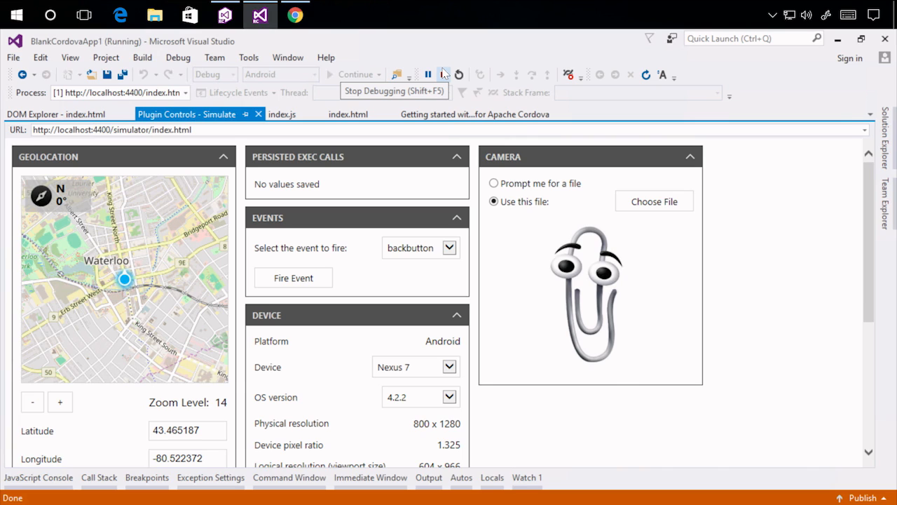
pyautogui.moveTo(444, 74)
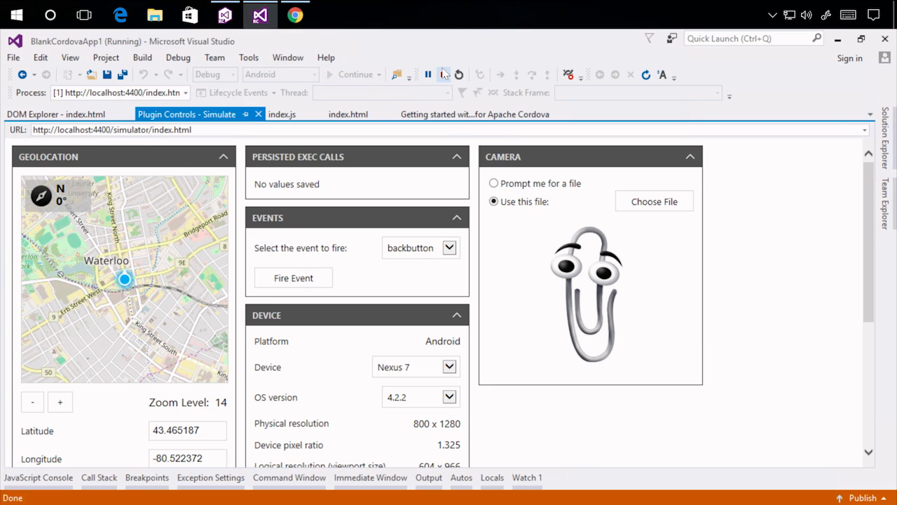
pyautogui.click(444, 74)
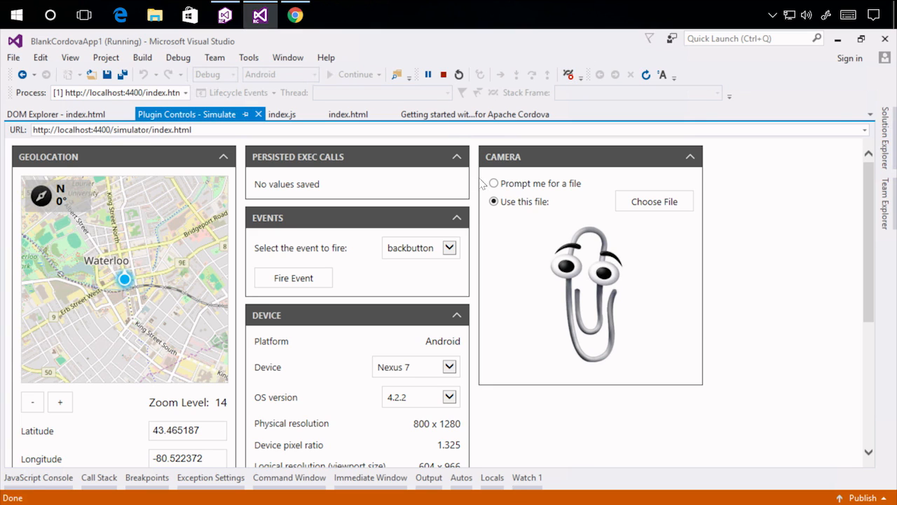